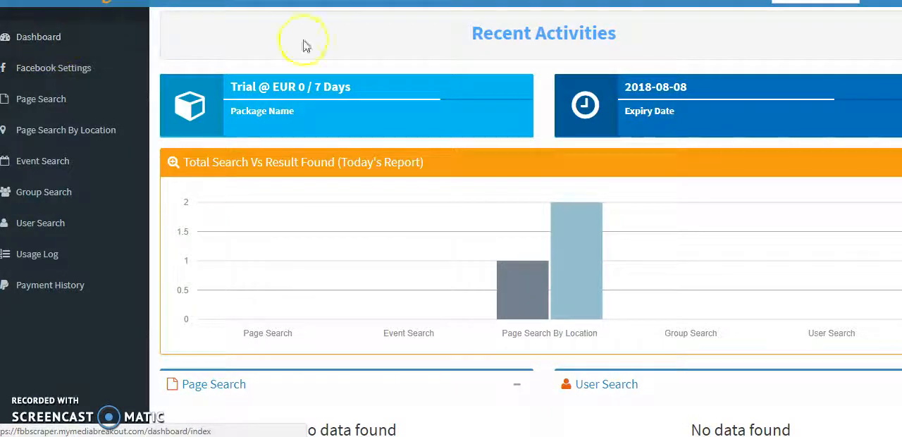
# - Go to Page Search from the sidebar, showing an empty results table
pyautogui.scroll(-3)
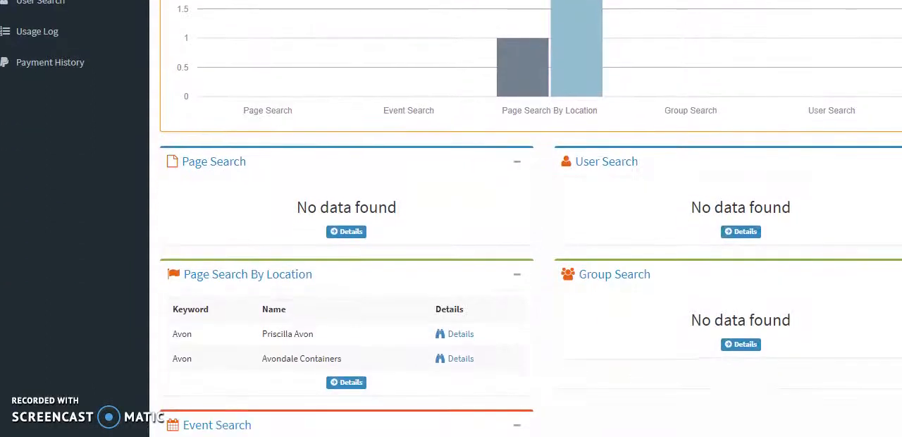
pyautogui.moveTo(642, 169)
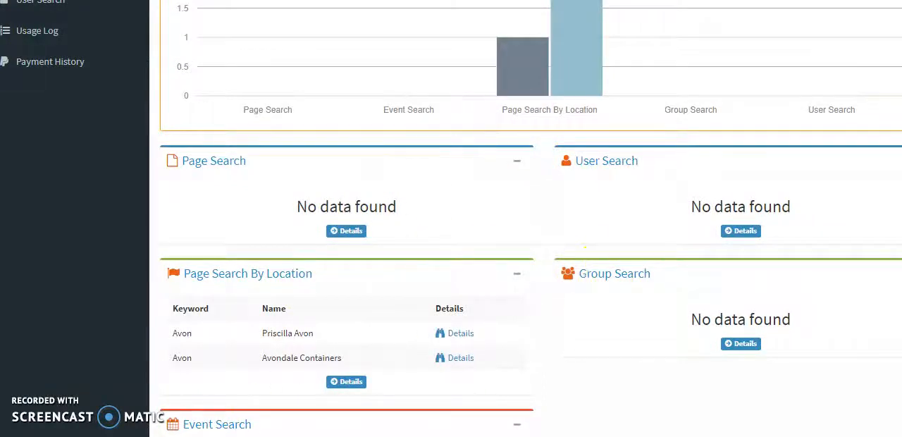
pyautogui.scroll(-3)
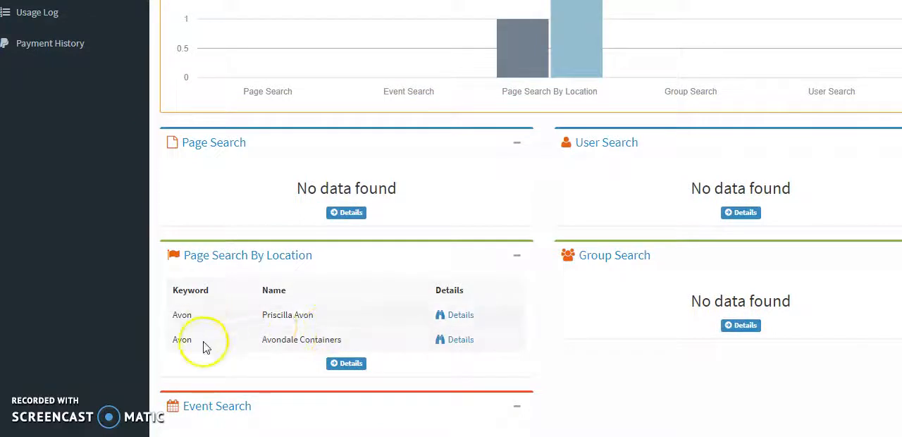
pyautogui.moveTo(239, 331)
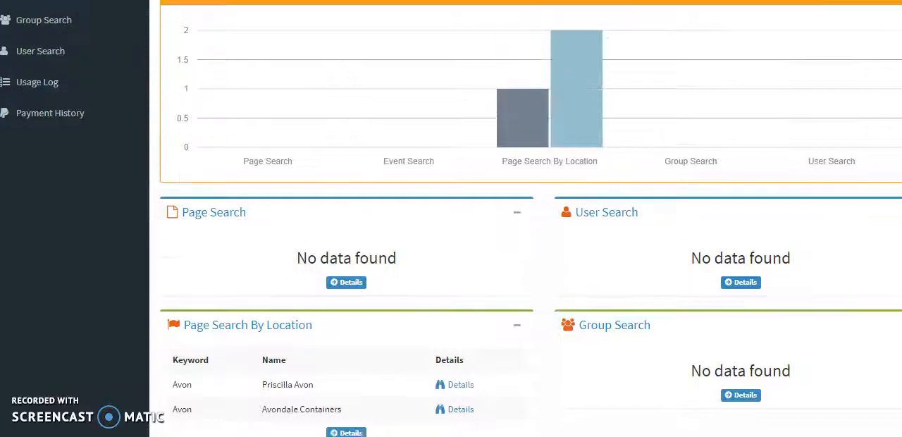
pyautogui.scroll(3)
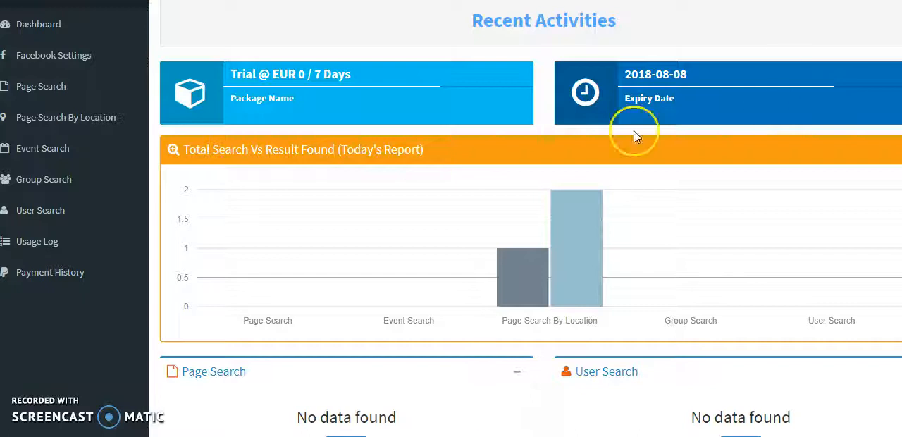
pyautogui.moveTo(41, 86)
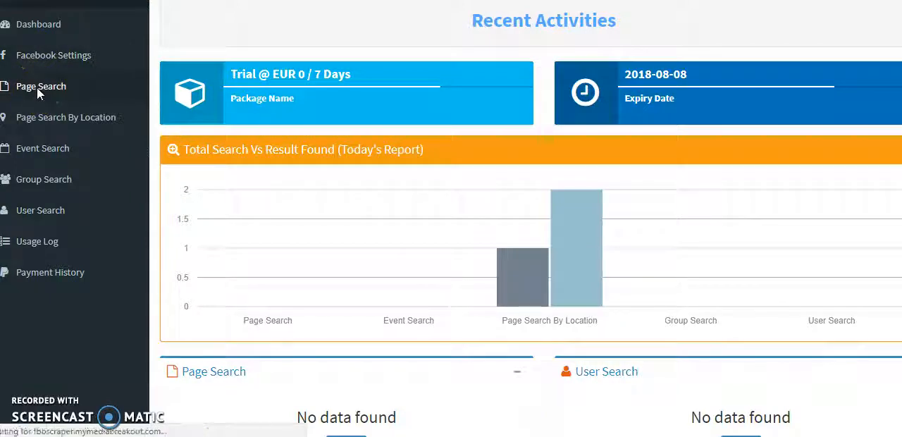
pyautogui.click(39, 85)
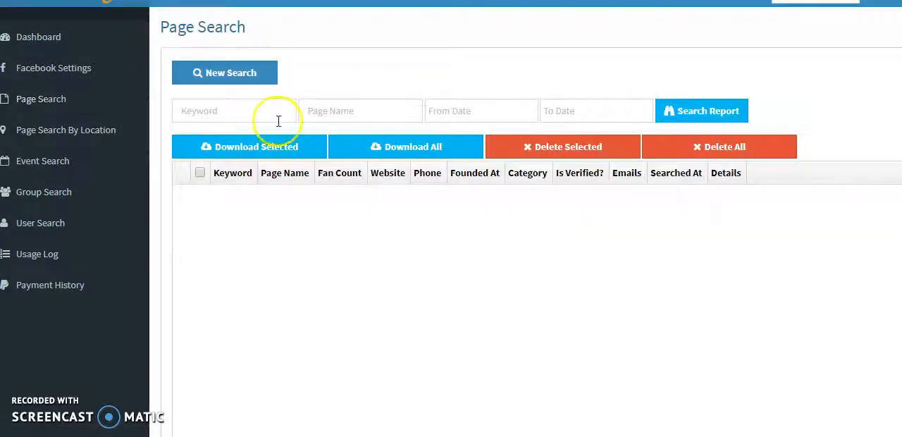
pyautogui.moveTo(439, 271)
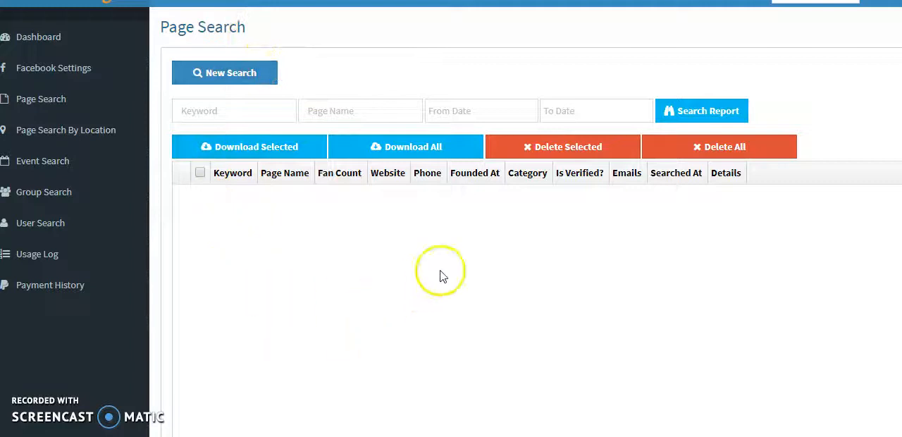
pyautogui.moveTo(408, 325)
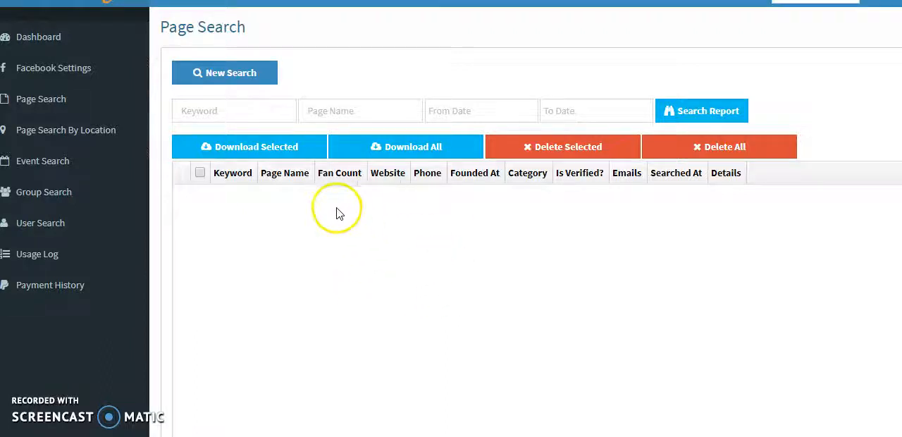
pyautogui.moveTo(237, 78)
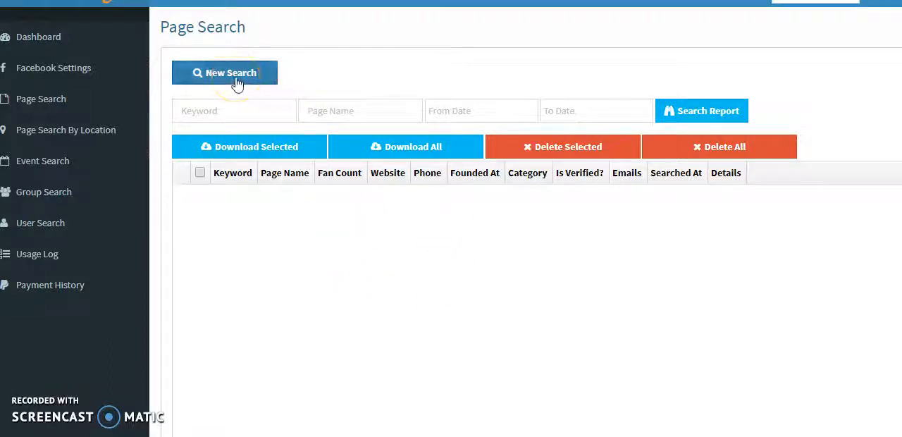
# - Create a new page search with keyword 'Avon Reps' and a 200-result limit
pyautogui.click(224, 73)
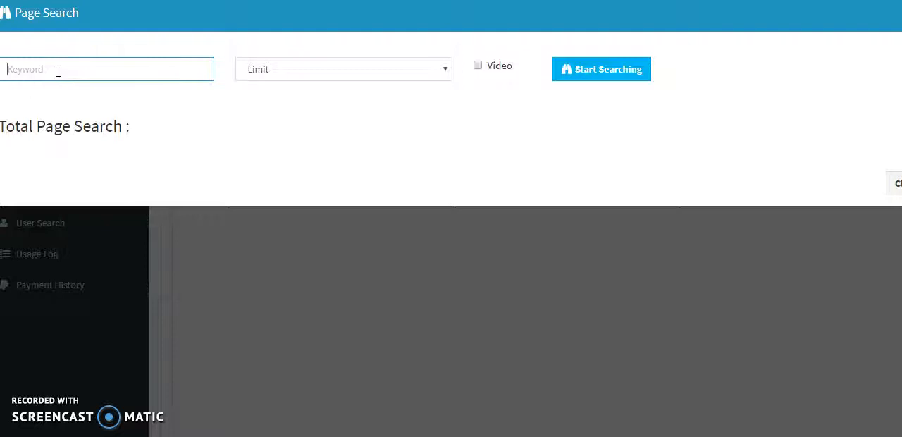
pyautogui.write('Avon Reps')
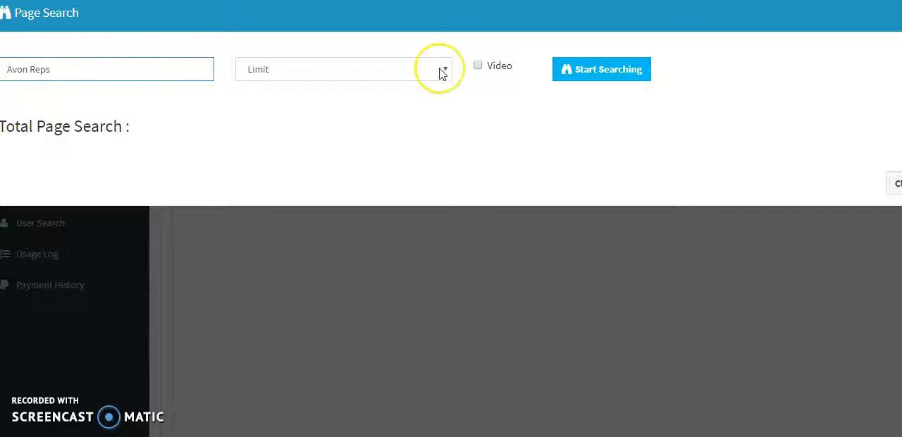
pyautogui.click(442, 69)
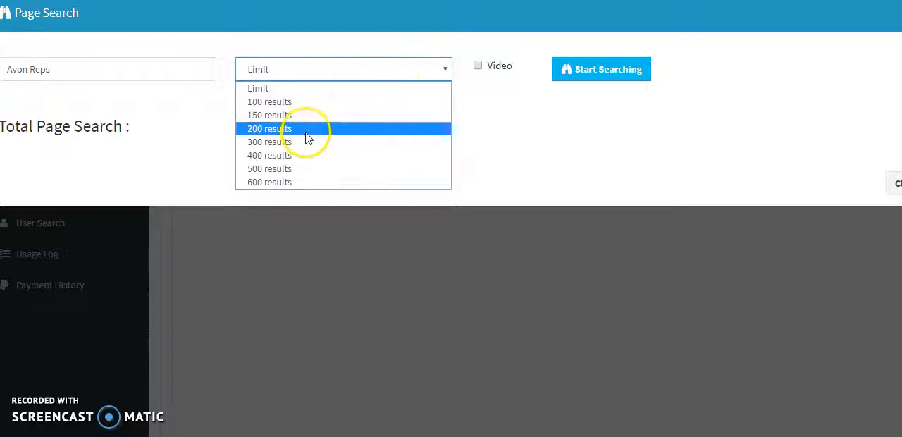
pyautogui.click(269, 128)
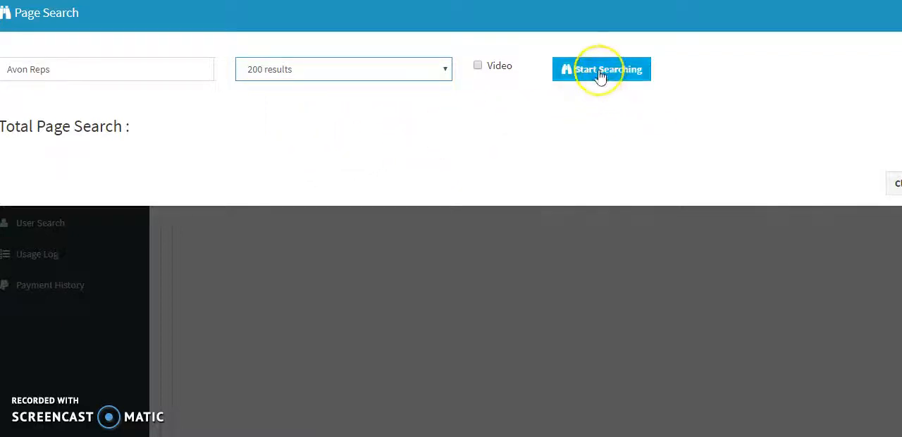
# - Start the Avon Reps page search running
pyautogui.click(600, 69)
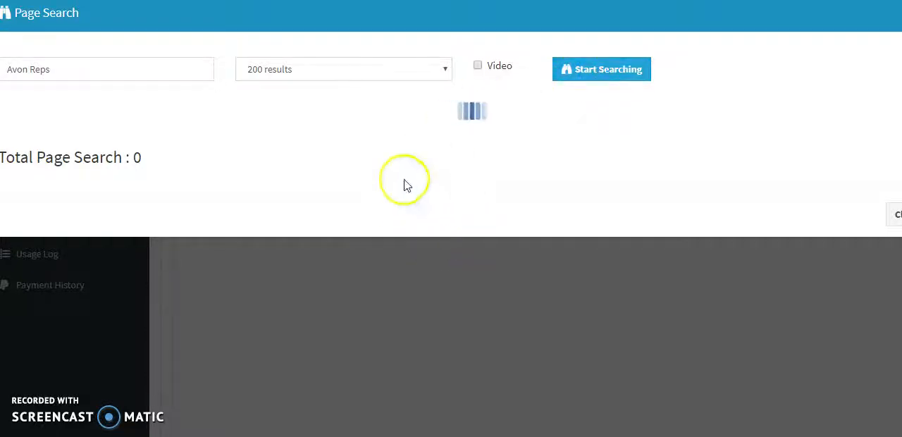
pyautogui.moveTo(474, 170)
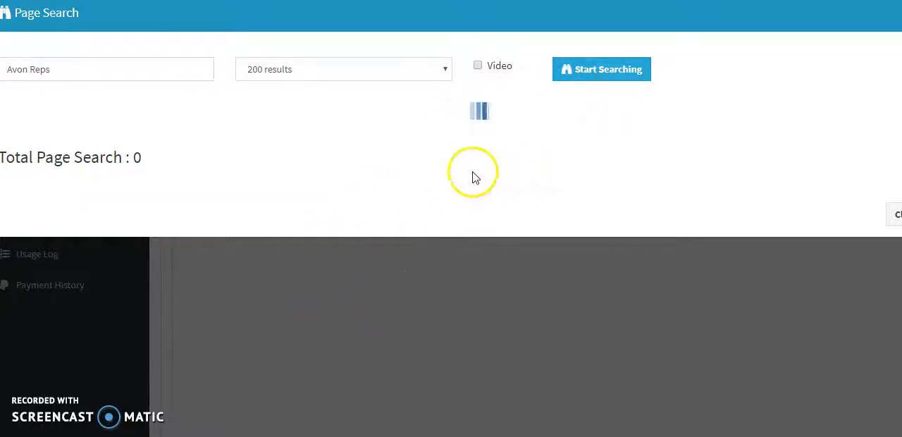
pyautogui.moveTo(723, 102)
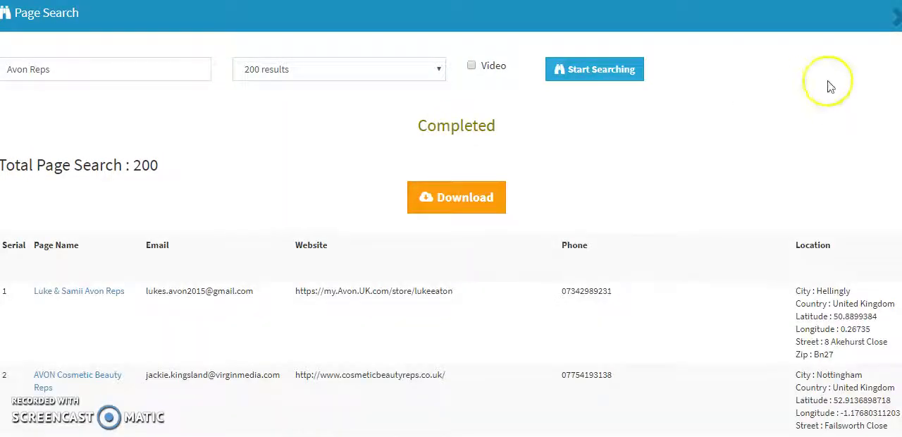
pyautogui.scroll(-3)
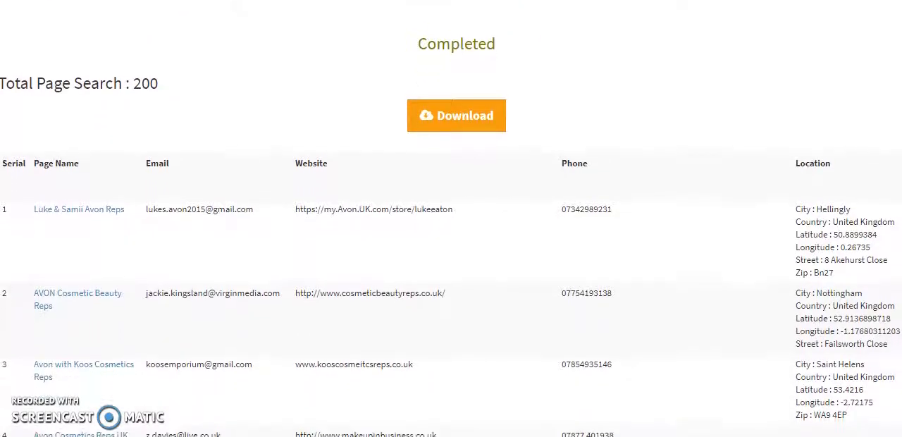
pyautogui.scroll(-3)
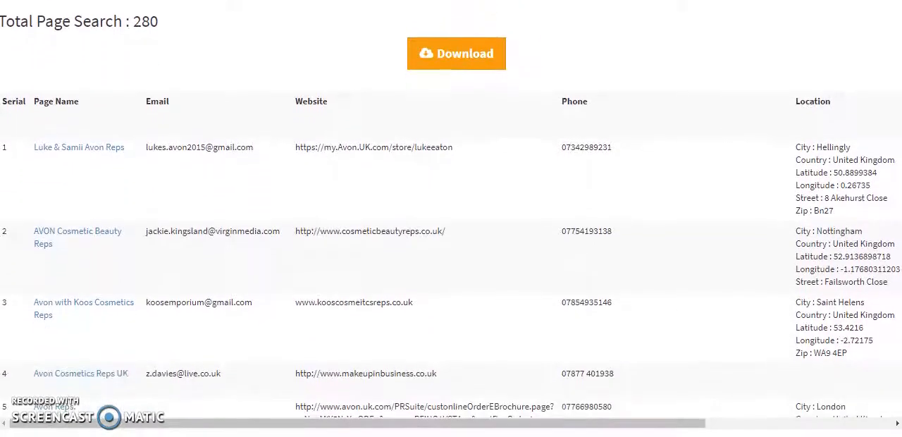
pyautogui.scroll(-3)
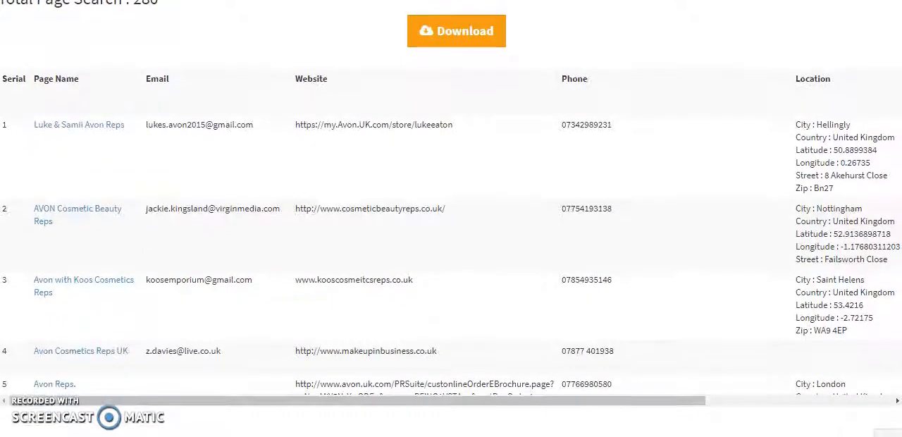
pyautogui.scroll(-3)
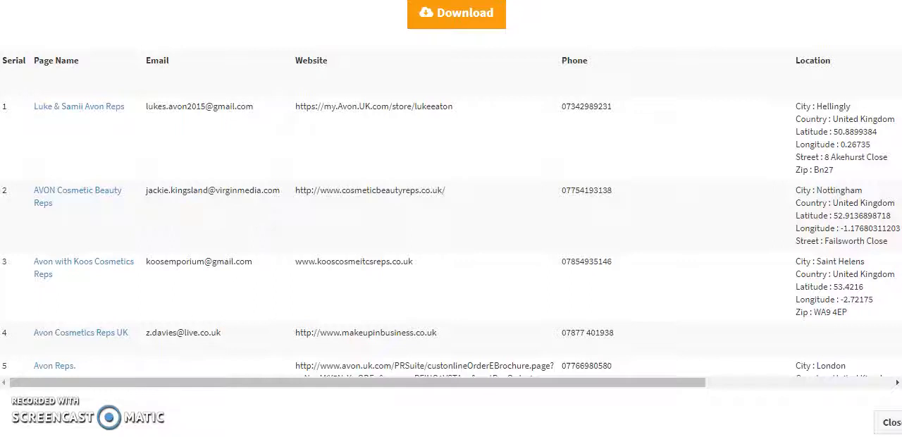
pyautogui.scroll(-3)
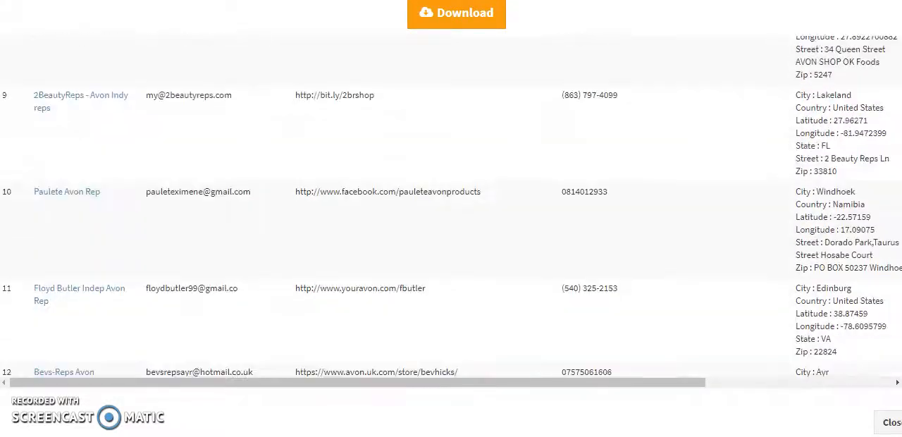
pyautogui.scroll(-3)
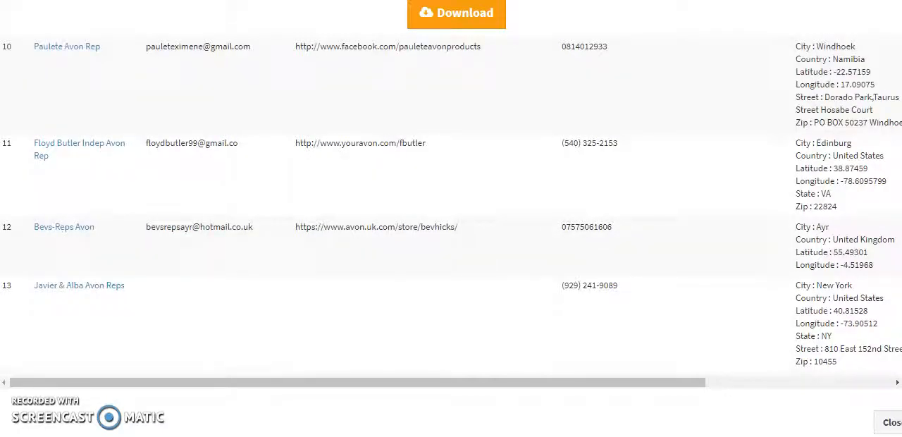
pyautogui.scroll(-3)
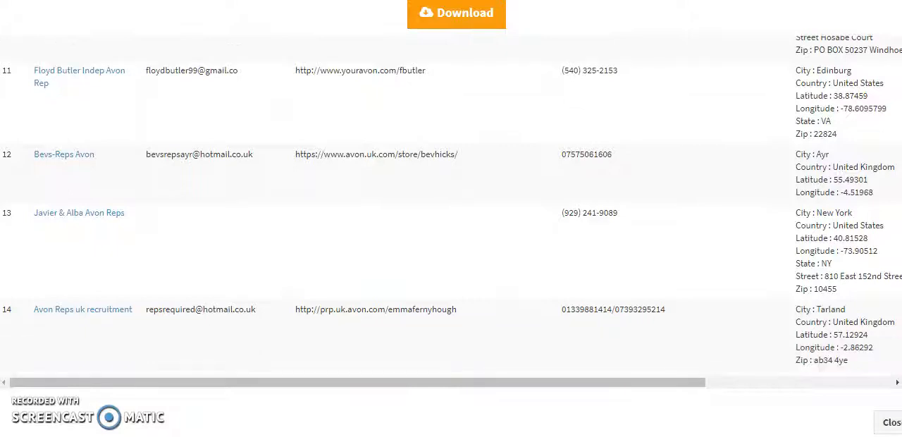
pyautogui.scroll(-3)
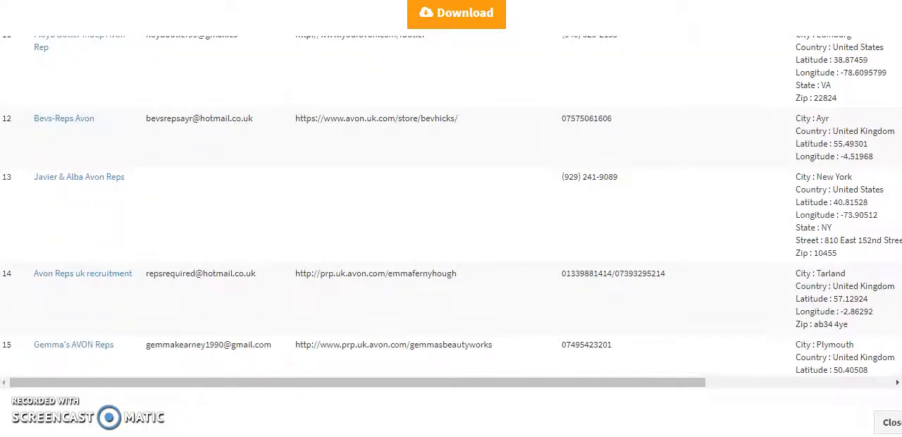
pyautogui.scroll(-3)
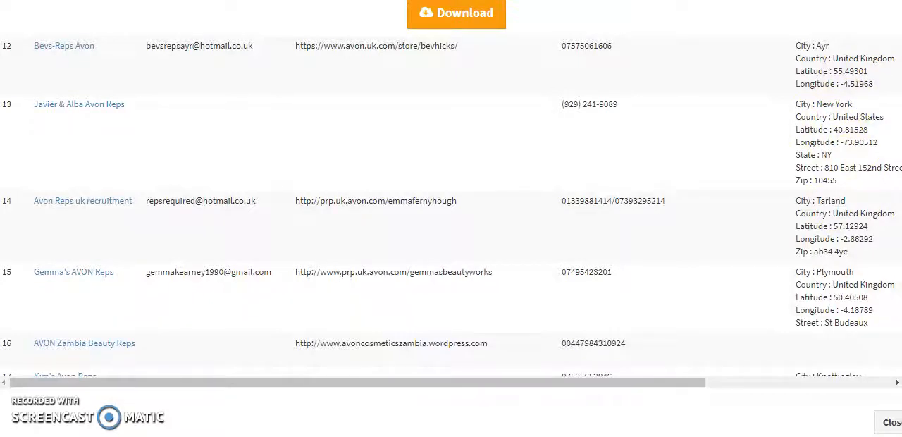
pyautogui.scroll(-3)
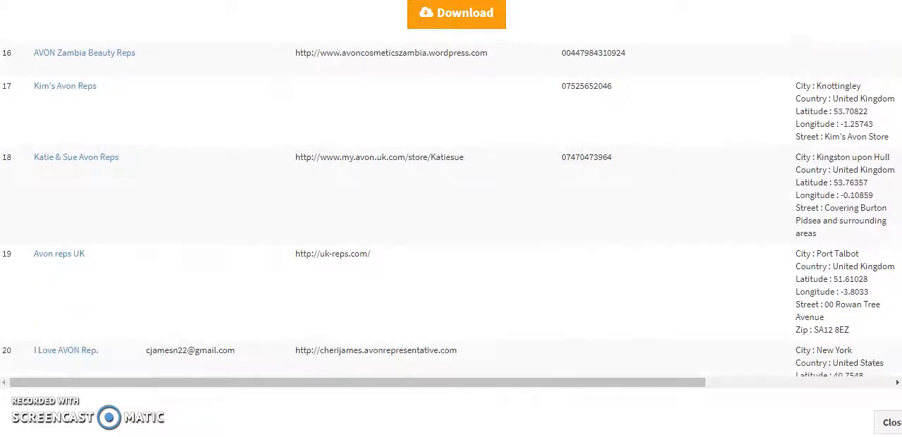
pyautogui.scroll(-3)
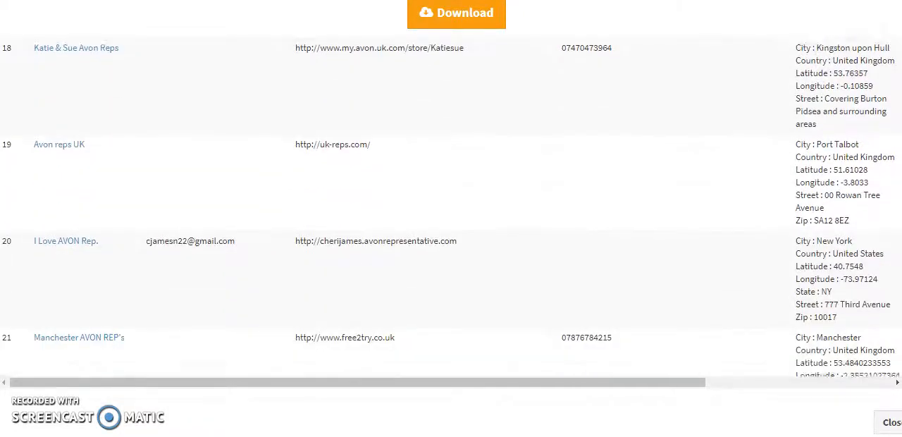
pyautogui.scroll(-3)
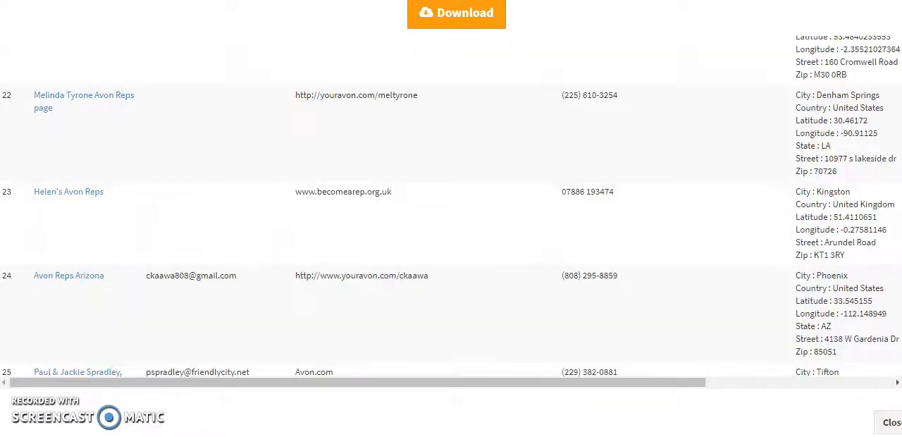
pyautogui.scroll(-3)
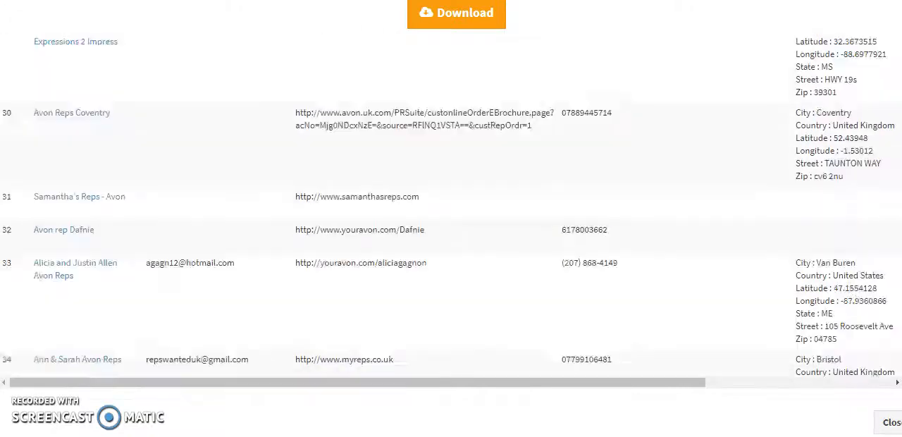
pyautogui.scroll(-3)
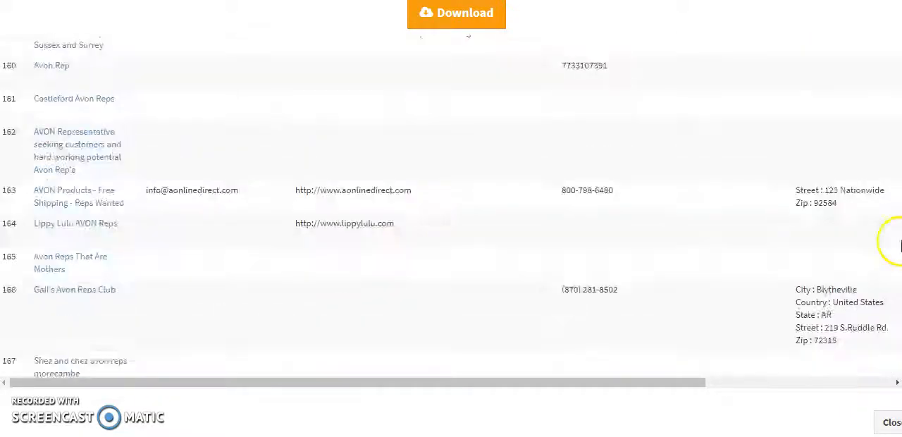
pyautogui.scroll(-3)
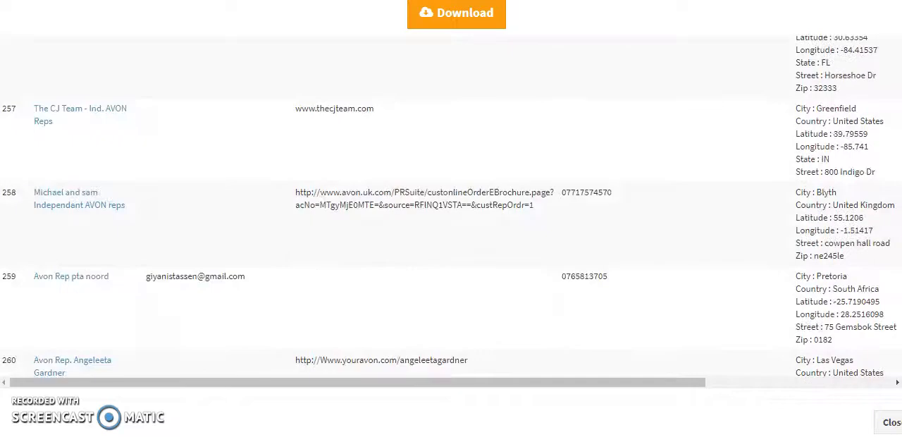
pyautogui.scroll(-3)
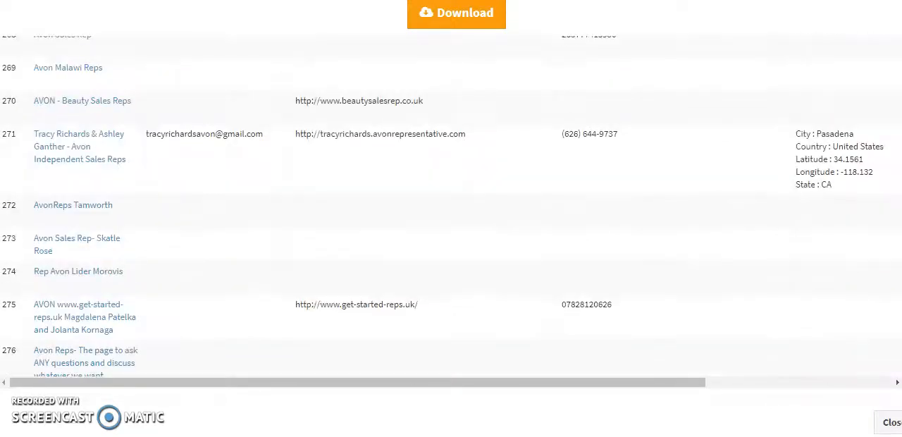
pyautogui.scroll(-3)
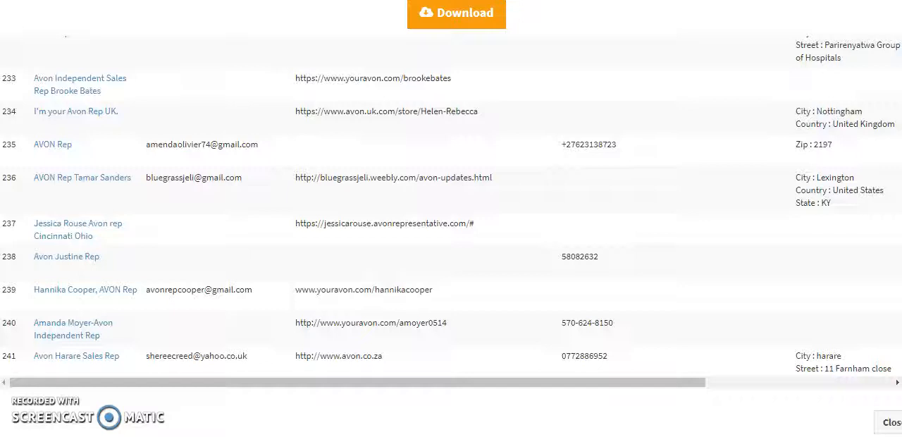
pyautogui.scroll(3)
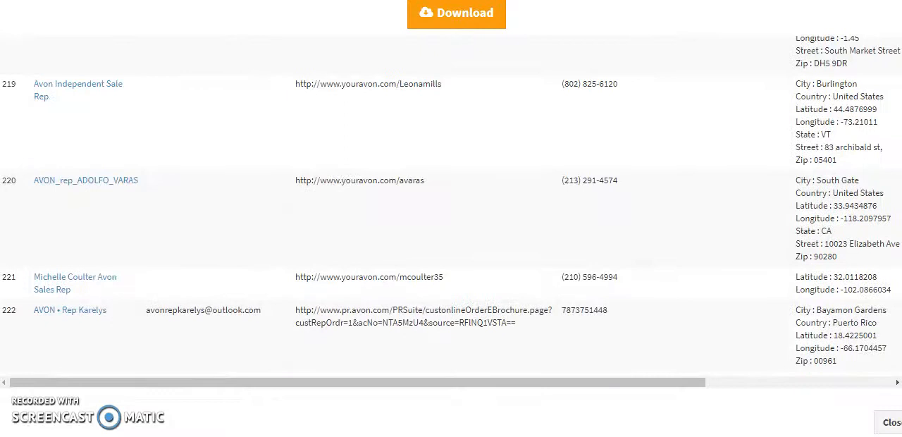
pyautogui.scroll(3)
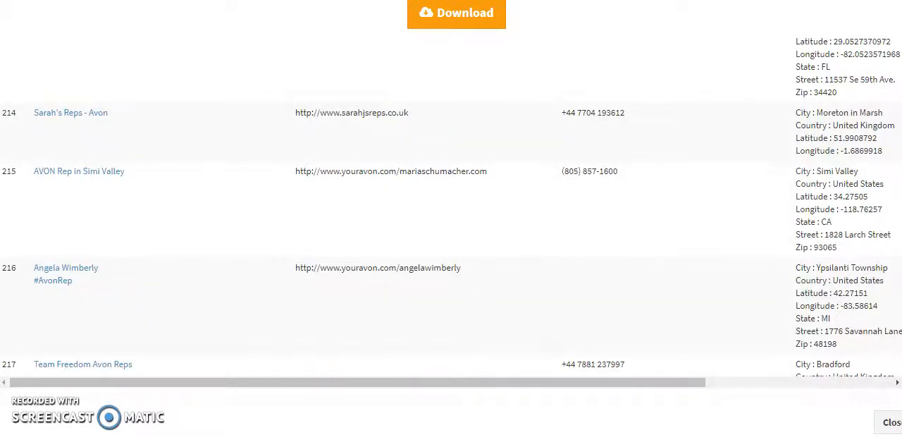
pyautogui.scroll(3)
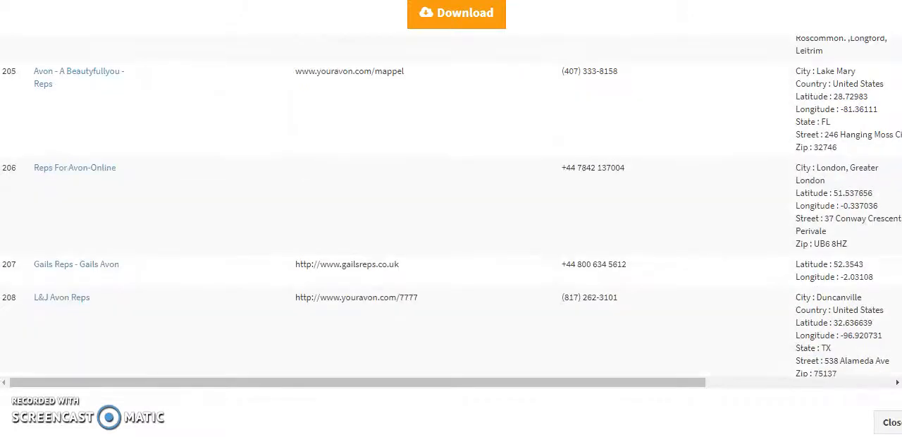
pyautogui.scroll(-3)
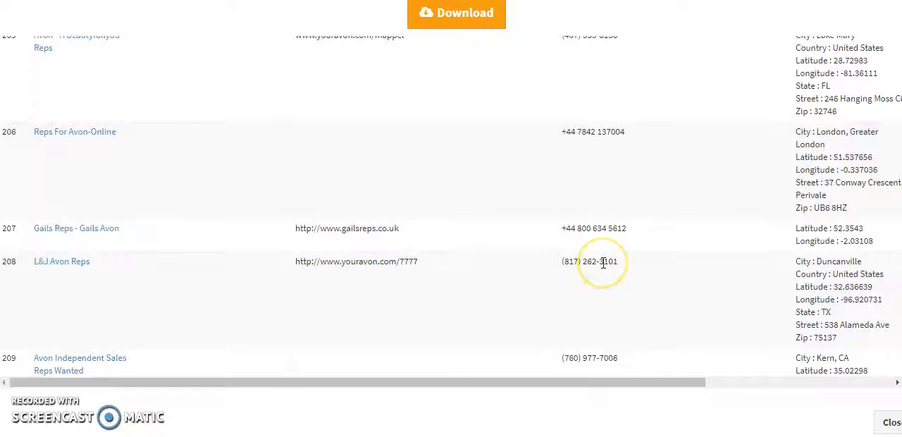
pyautogui.moveTo(626, 265)
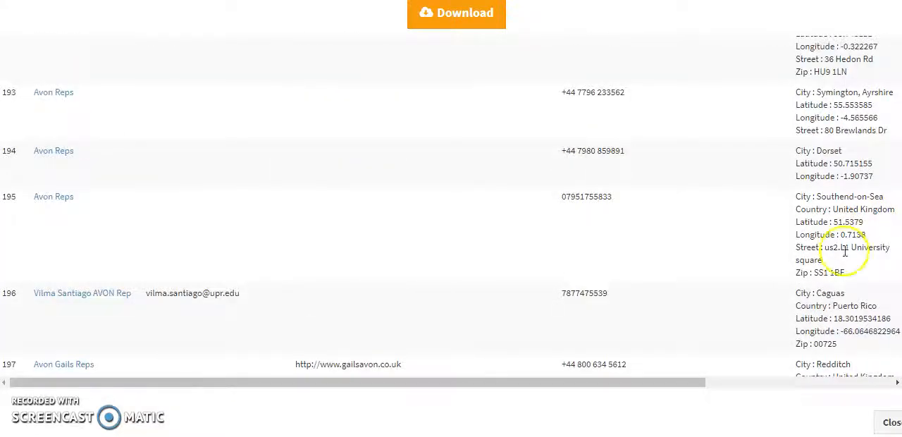
pyautogui.scroll(3)
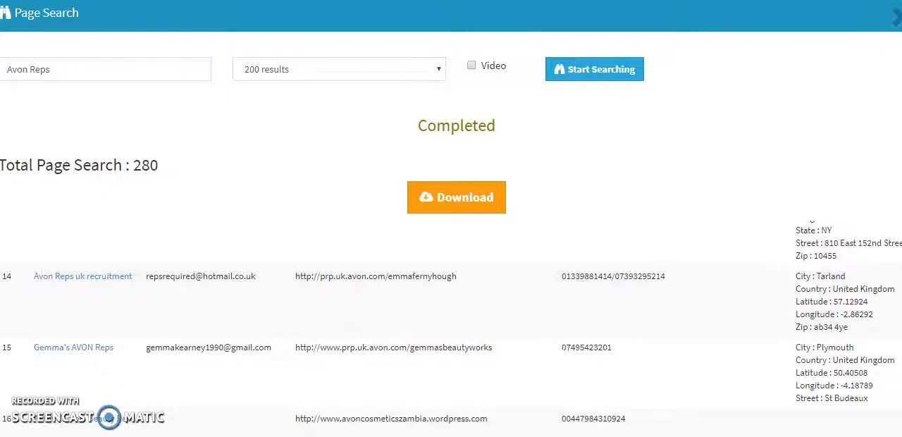
# - Scroll through the Avon Reps results in the Page Search report list
pyautogui.scroll(-3)
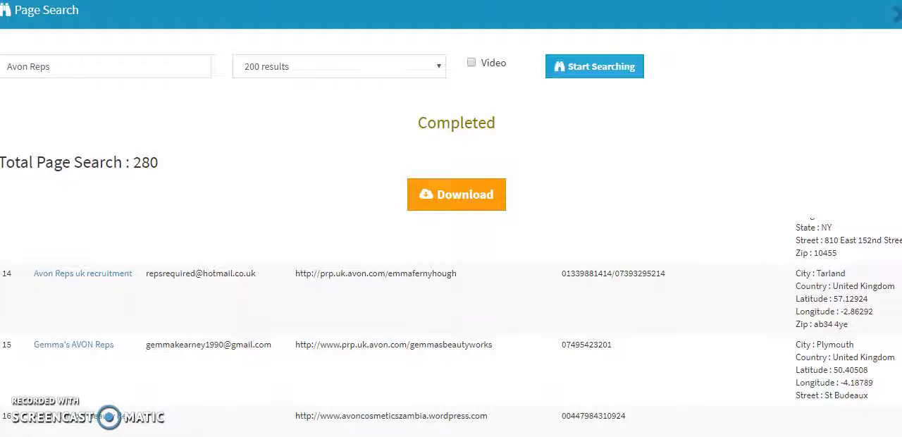
pyautogui.scroll(-3)
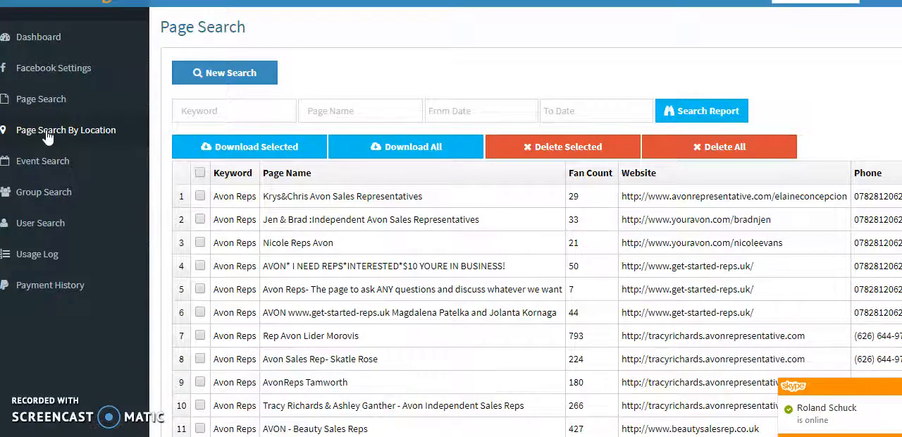
# - Go to Page Search By Location, listing the two earlier Avon records
pyautogui.click(66, 130)
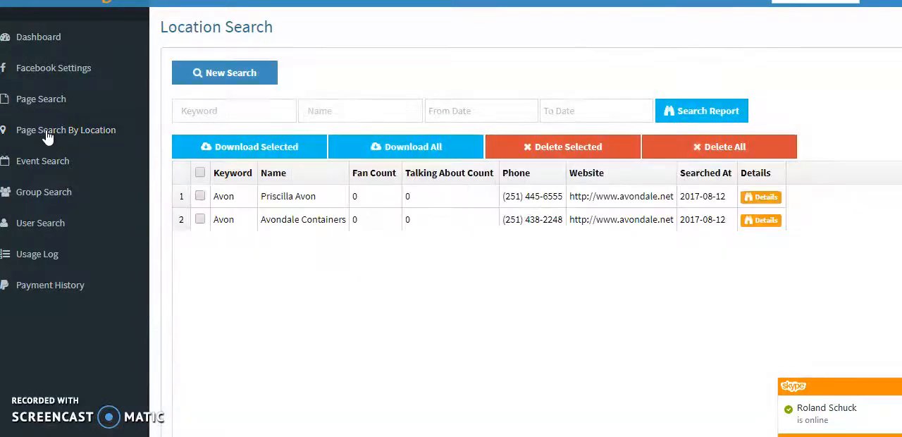
pyautogui.click(228, 73)
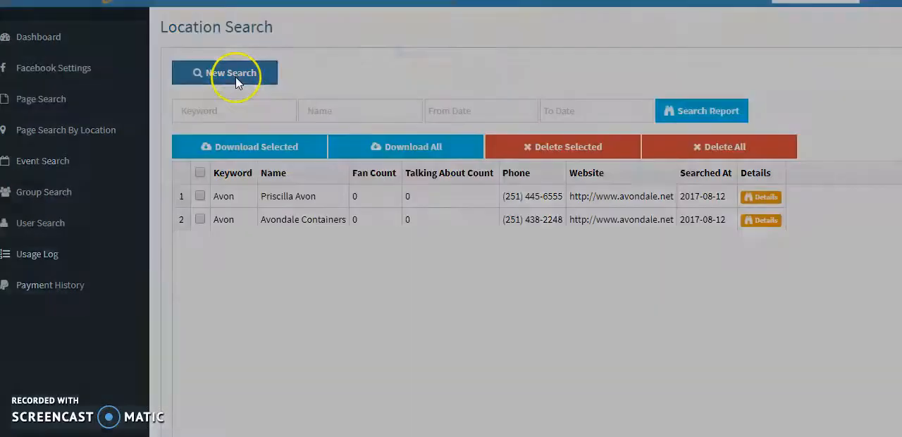
# - Create a new location search with keyword 'Mary Kay' and location Birmingham, AL, United States
pyautogui.click(224, 73)
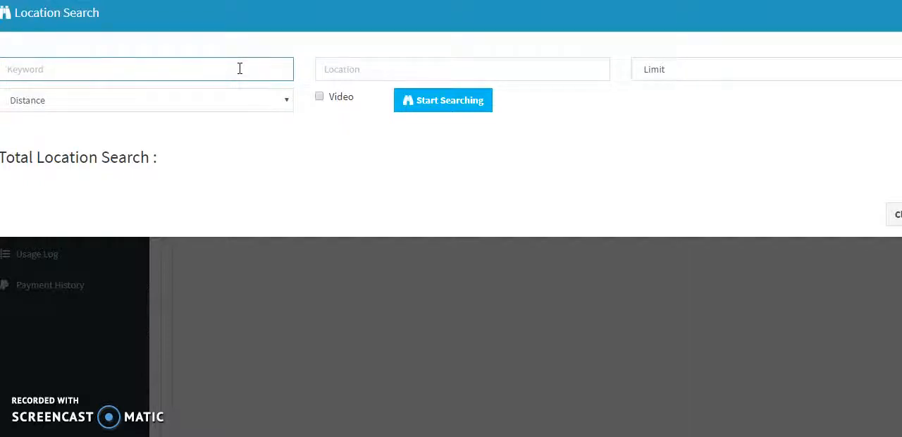
pyautogui.write('Mary Ka')
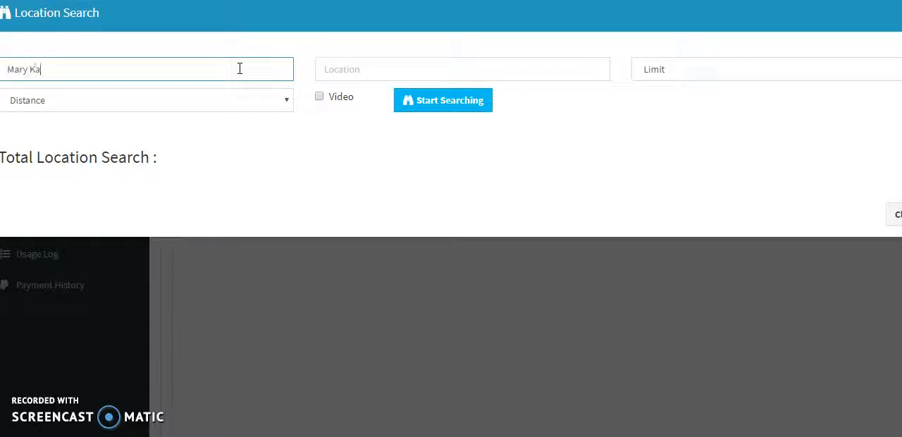
pyautogui.click(462, 69)
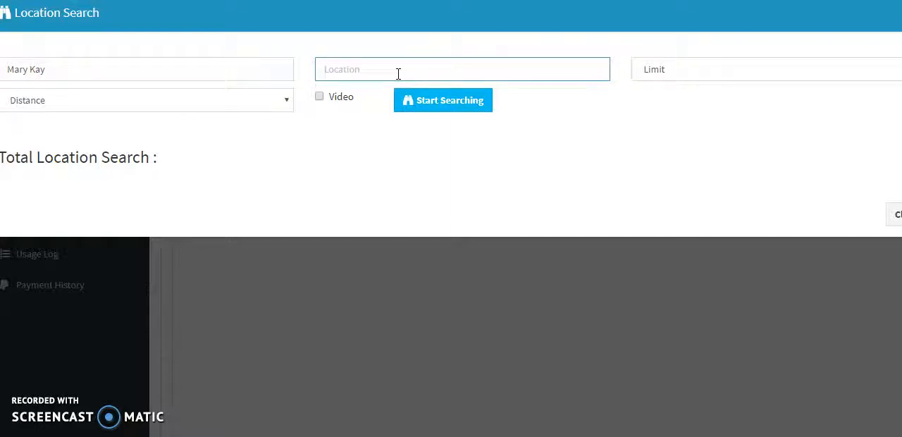
pyautogui.write('B')
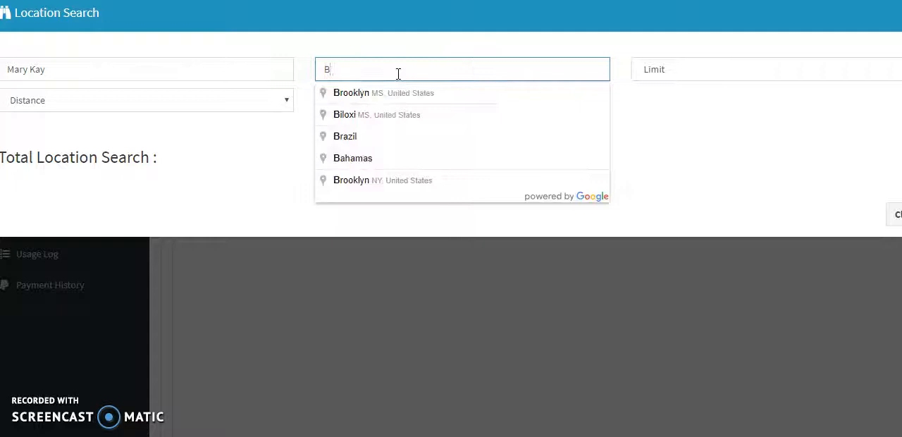
pyautogui.write('irmingham, AL, United States')
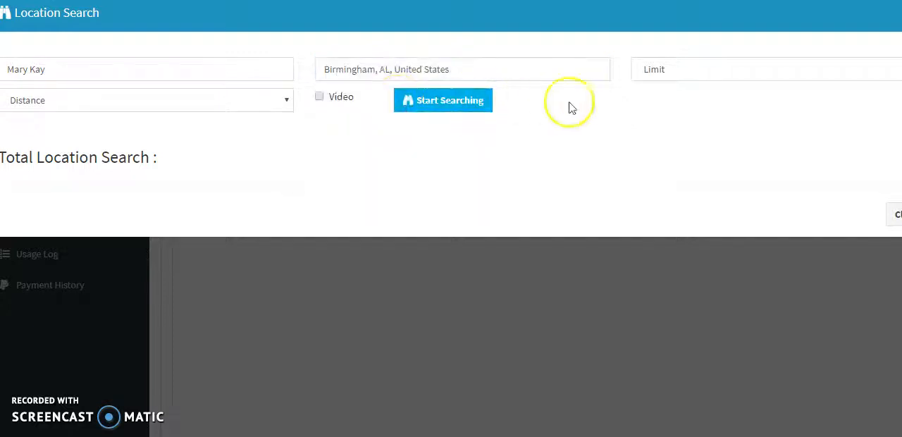
# - Limit the Mary Kay location search to 600 results
pyautogui.click(761, 69)
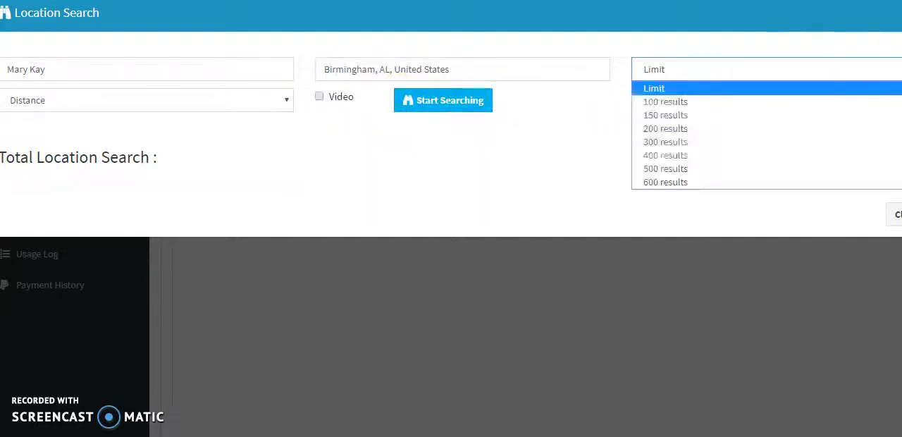
pyautogui.moveTo(682, 132)
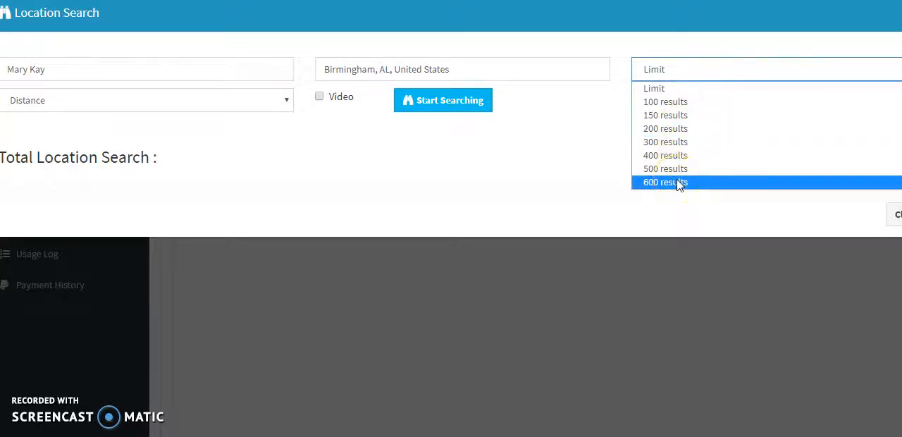
pyautogui.click(665, 182)
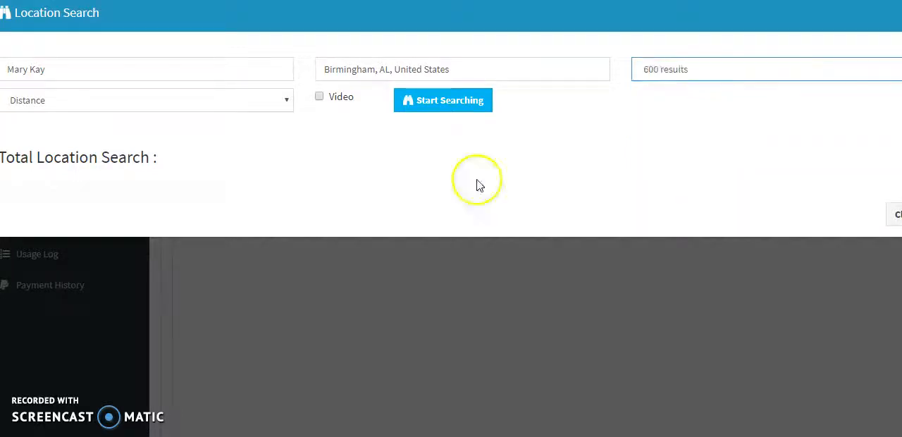
pyautogui.click(146, 100)
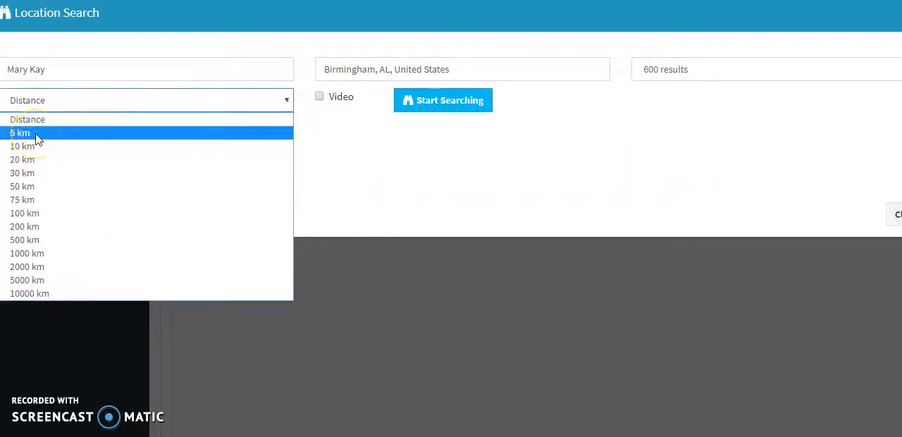
pyautogui.moveTo(35, 149)
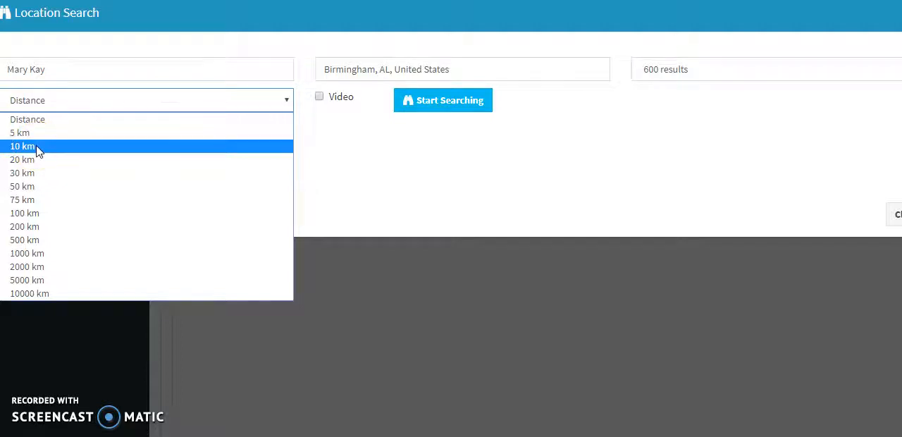
pyautogui.moveTo(36, 159)
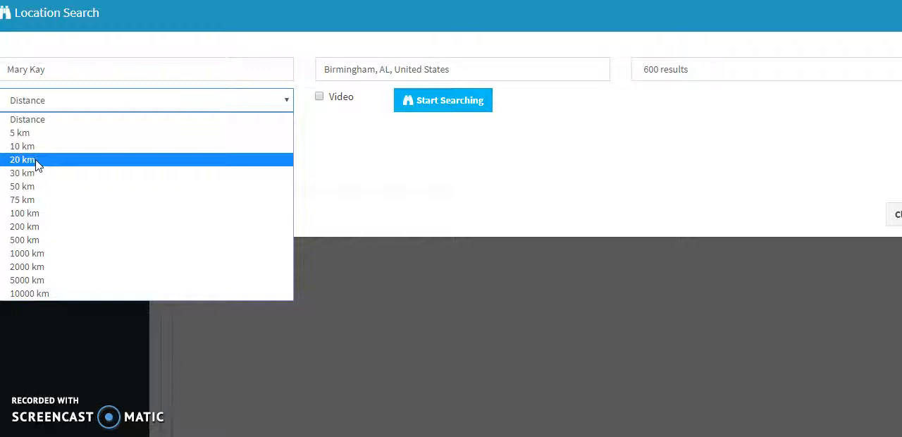
pyautogui.moveTo(34, 176)
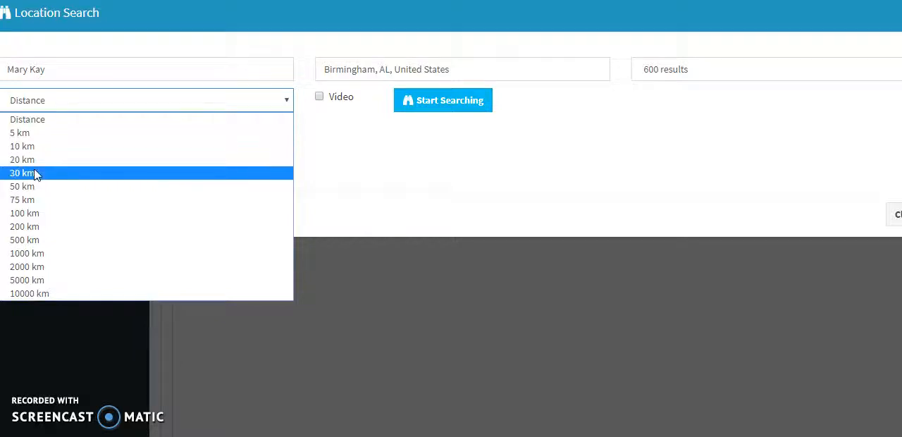
pyautogui.moveTo(33, 186)
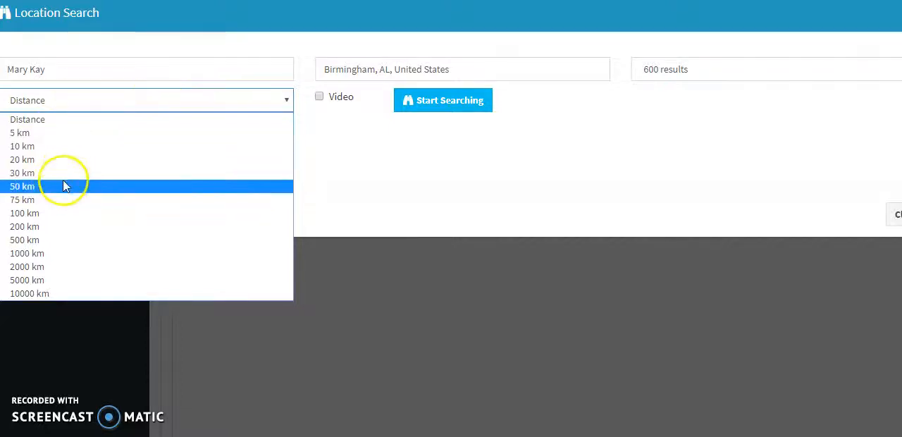
pyautogui.moveTo(48, 148)
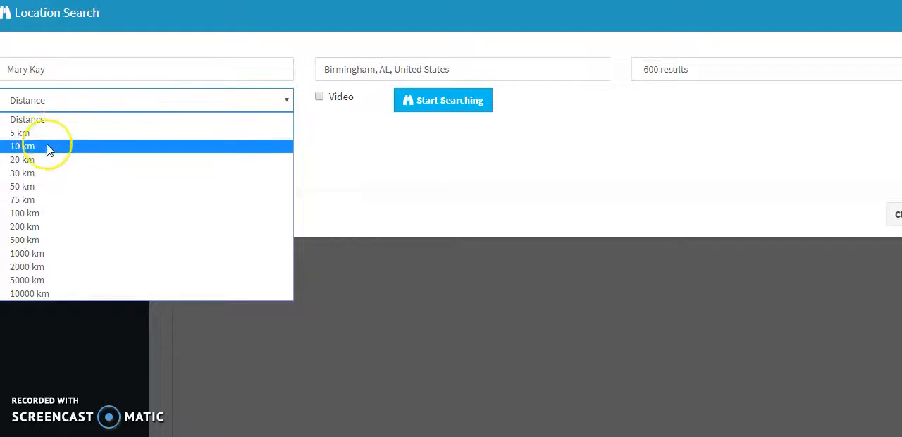
pyautogui.moveTo(44, 161)
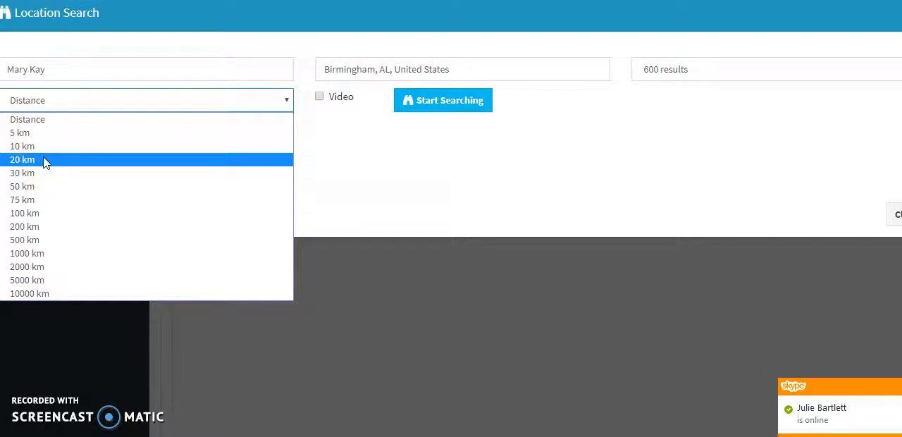
# - Set the search distance to 20 km around Birmingham
pyautogui.click(23, 159)
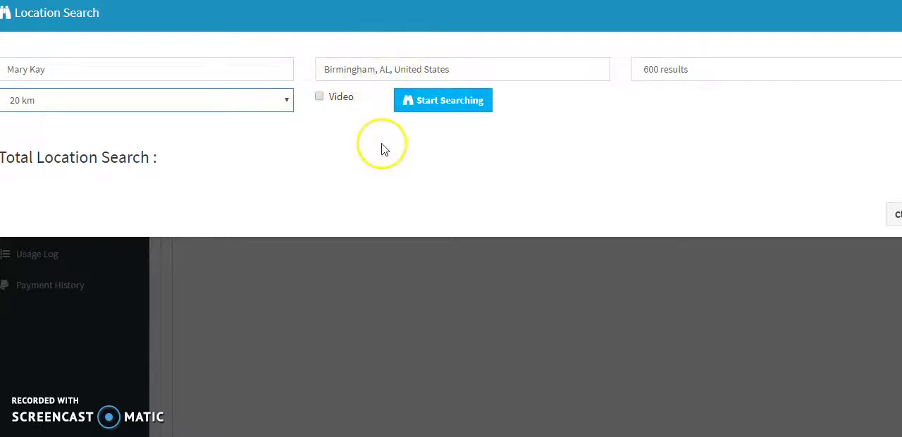
pyautogui.moveTo(383, 149)
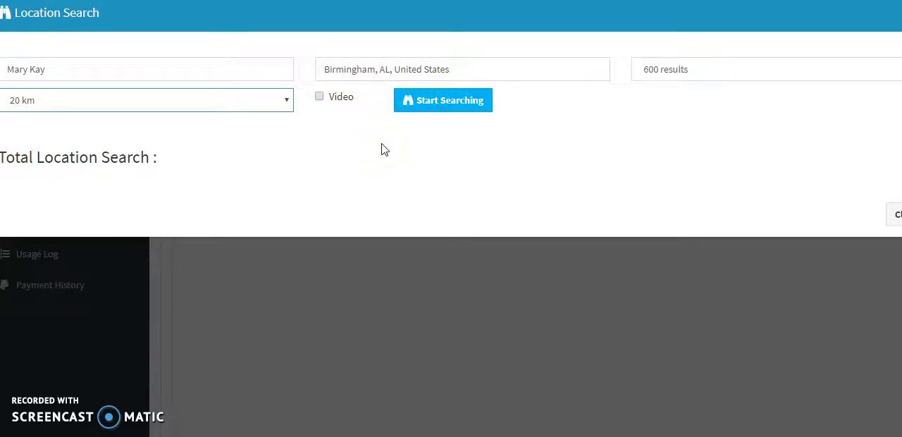
# - Start the Mary Kay location search and let it run to Completed
pyautogui.click(443, 100)
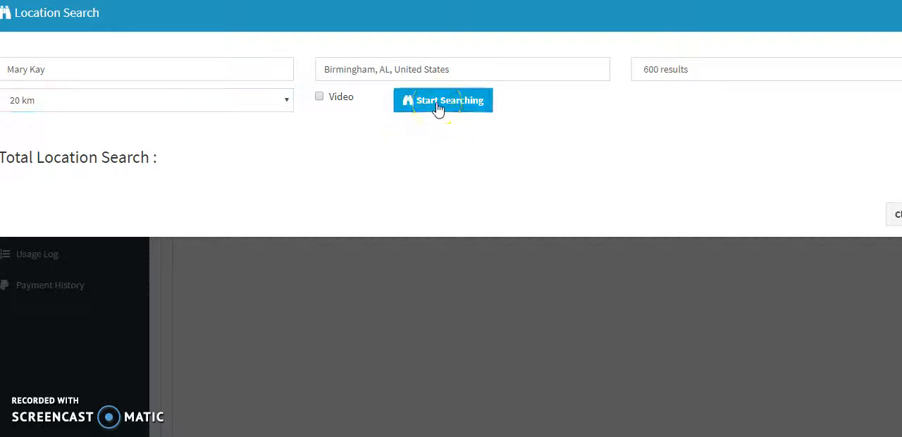
pyautogui.click(442, 100)
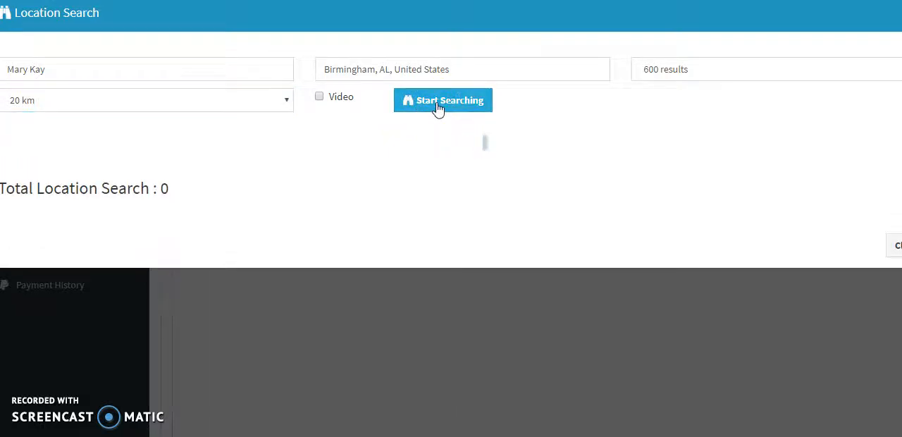
pyautogui.click(443, 100)
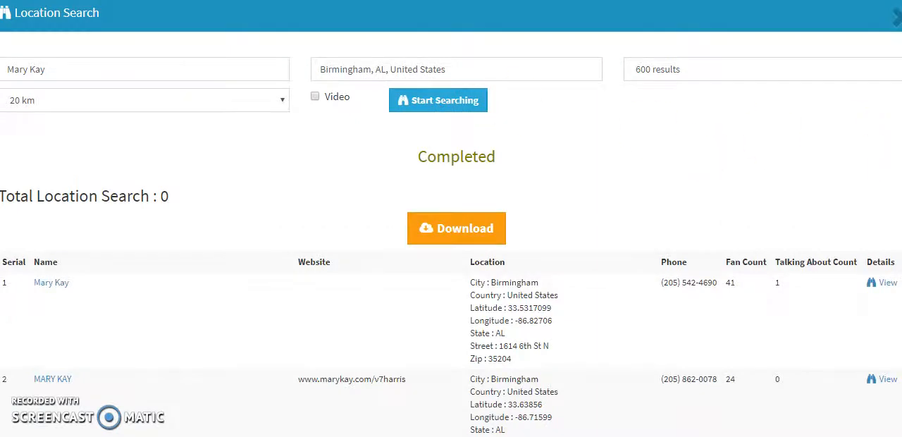
pyautogui.scroll(-3)
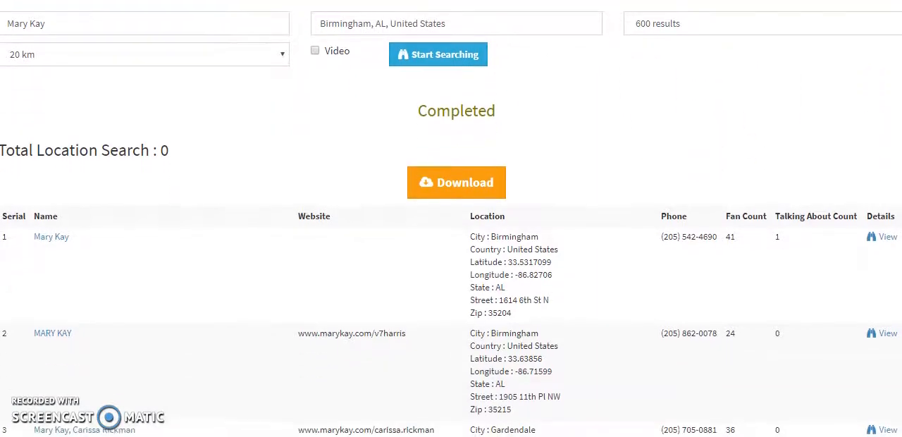
pyautogui.scroll(-3)
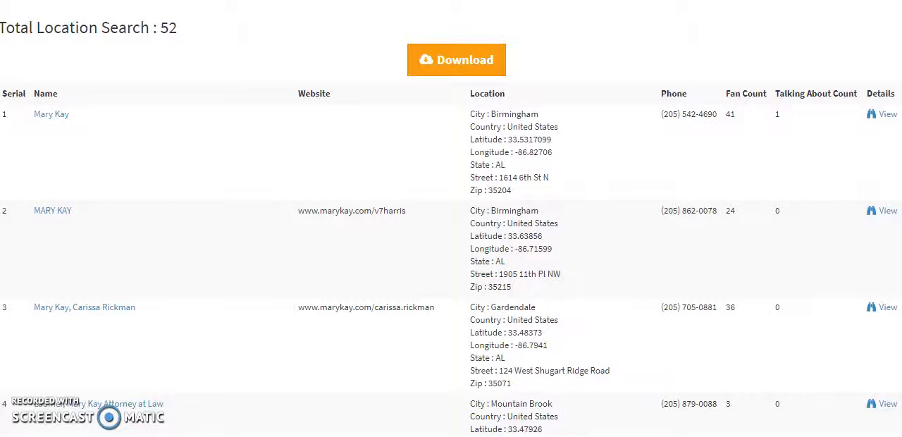
pyautogui.scroll(-3)
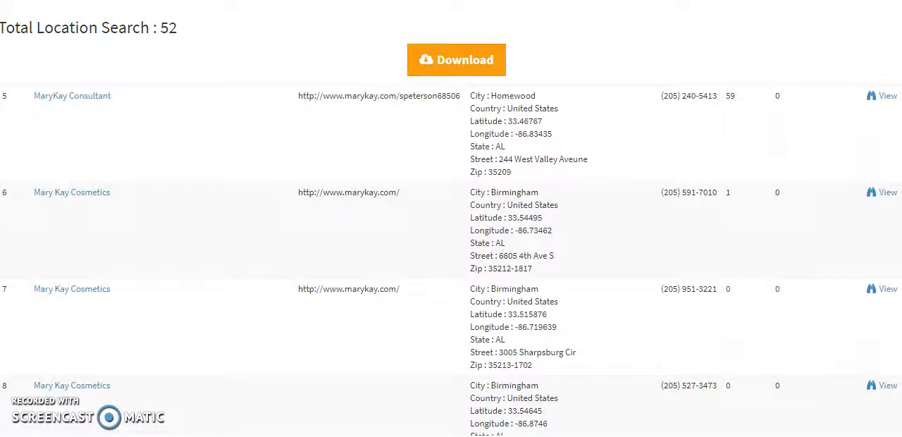
pyautogui.scroll(-3)
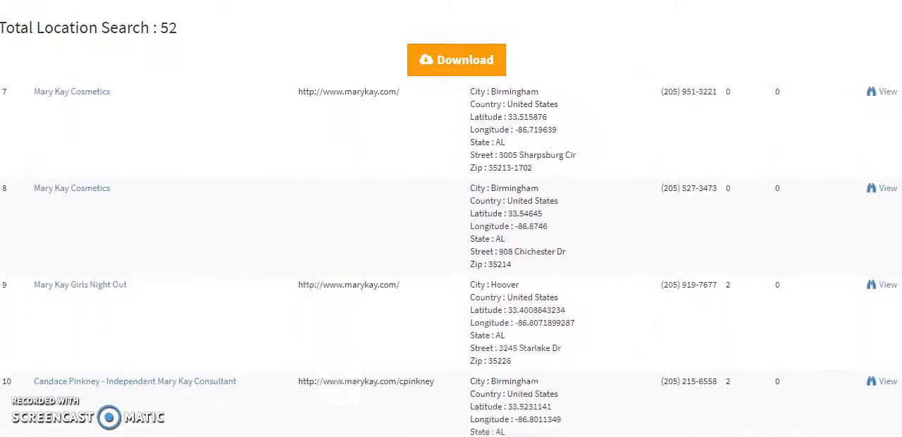
pyautogui.scroll(-3)
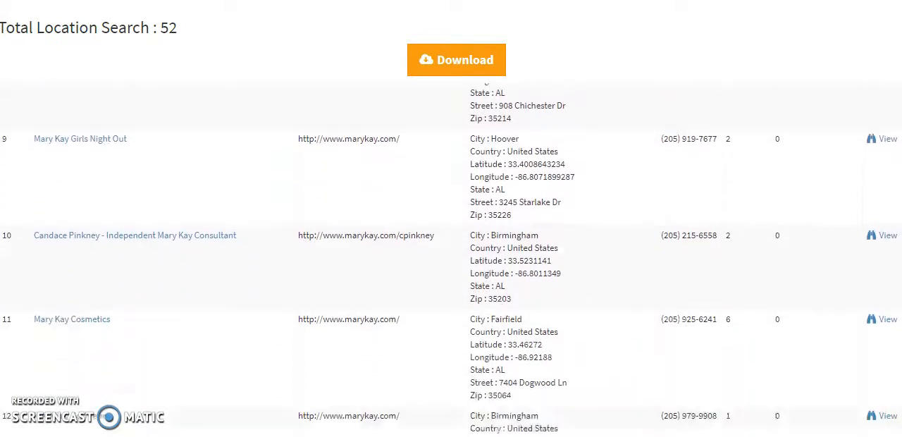
pyautogui.scroll(-3)
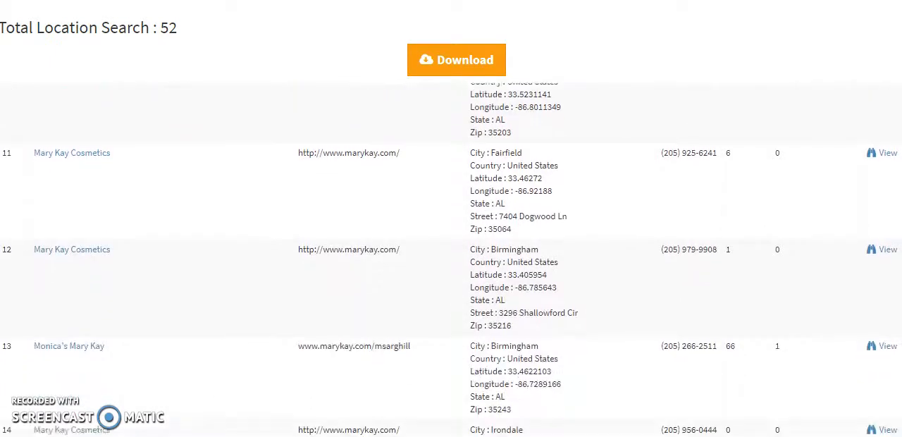
pyautogui.scroll(-3)
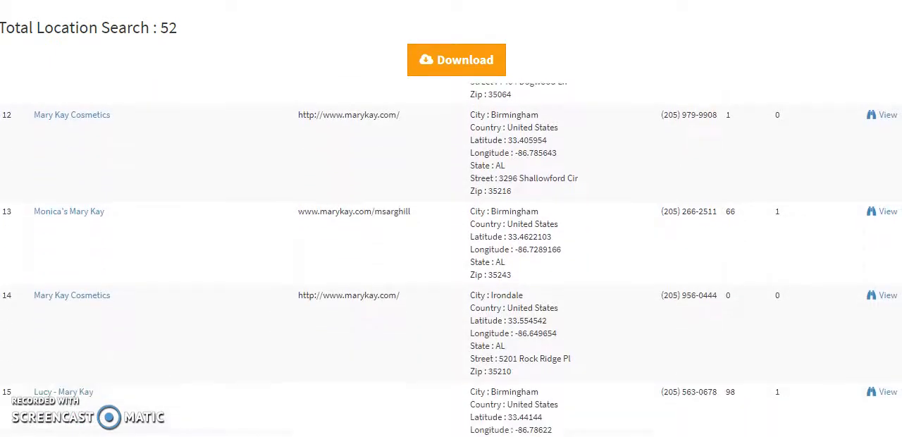
pyautogui.scroll(-3)
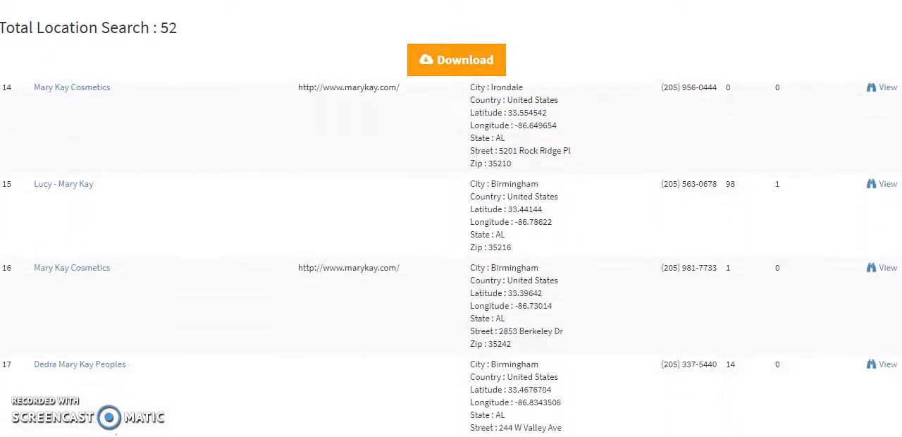
pyautogui.scroll(-3)
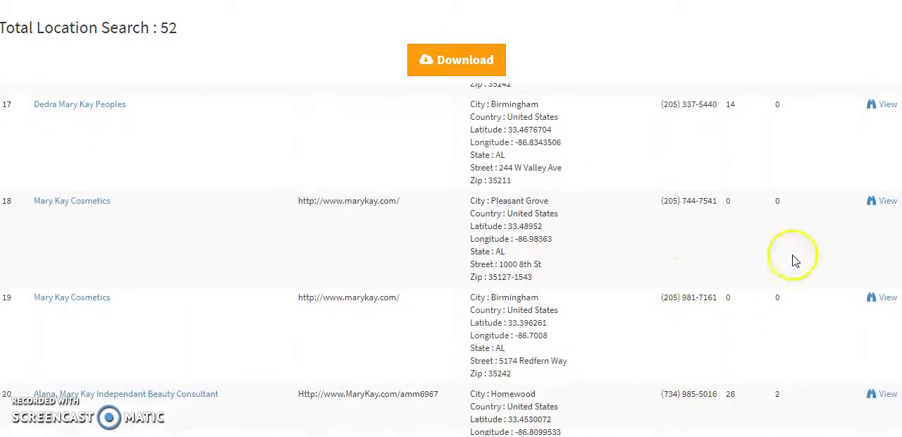
pyautogui.scroll(-3)
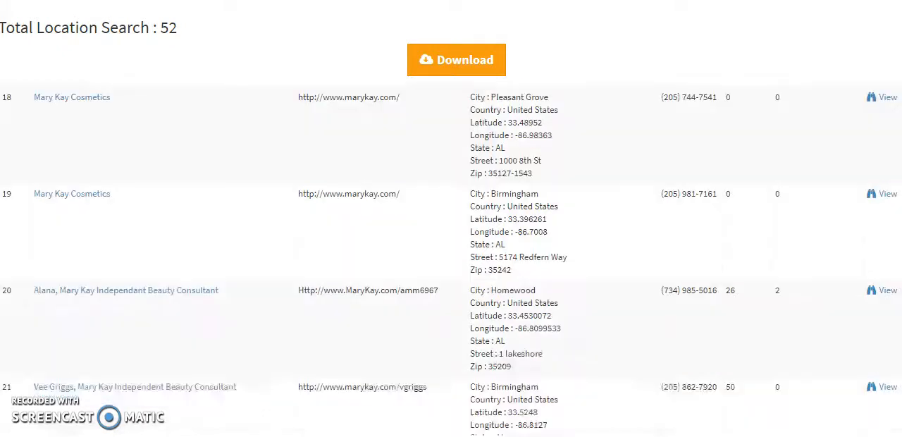
pyautogui.scroll(-3)
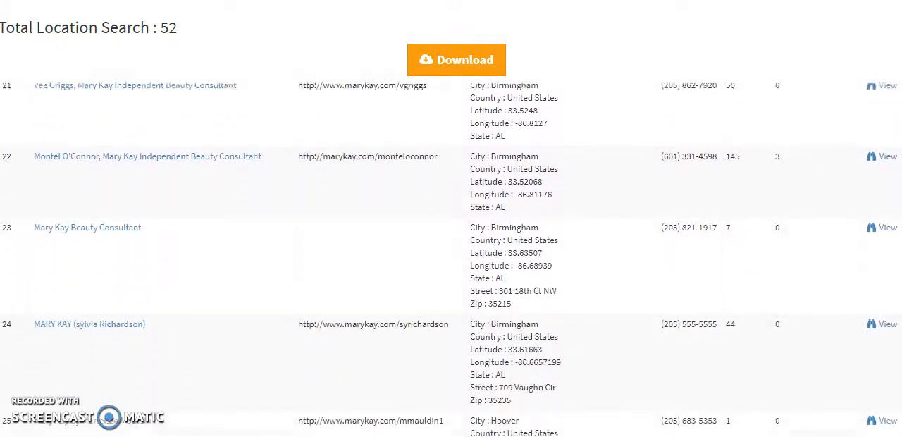
pyautogui.scroll(-3)
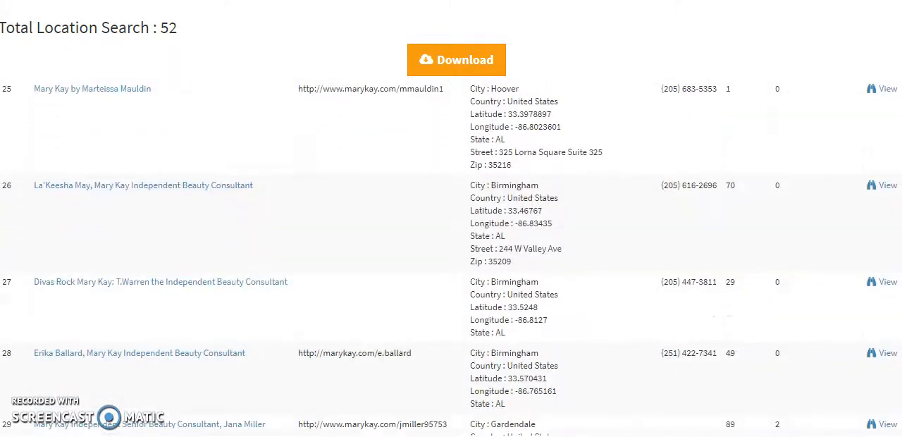
pyautogui.scroll(-3)
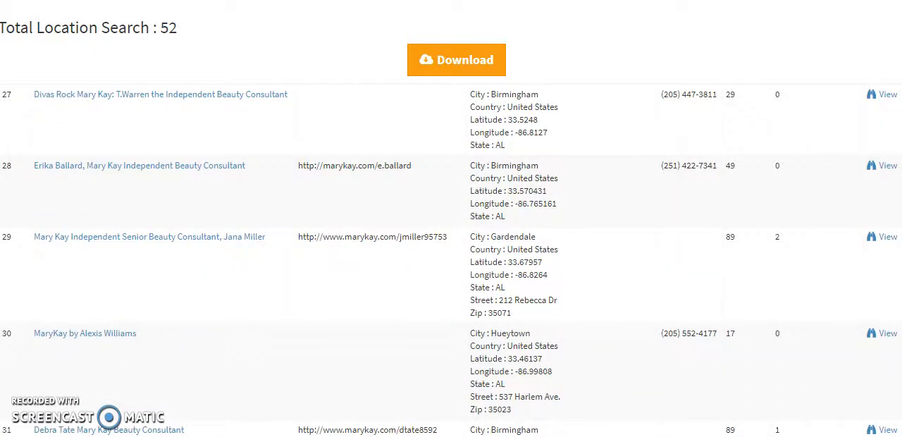
pyautogui.scroll(-3)
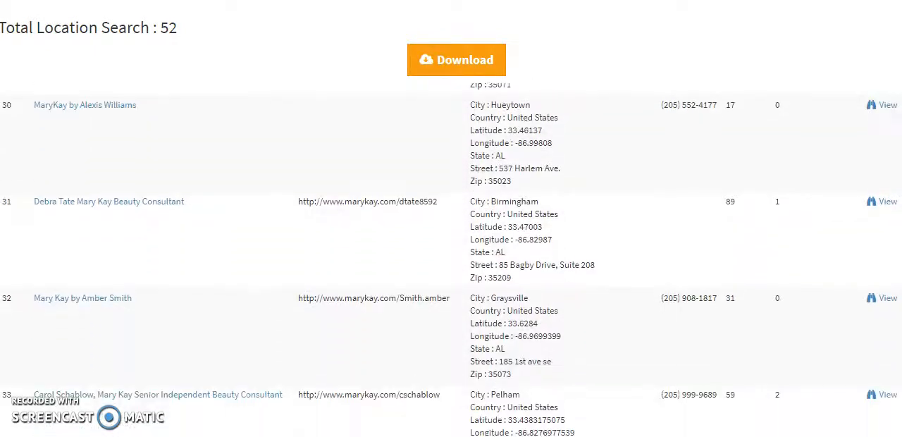
pyautogui.scroll(-3)
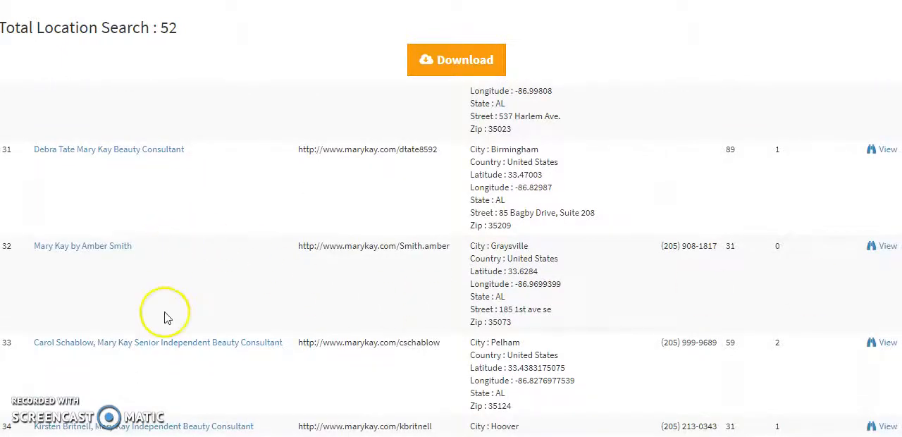
pyautogui.moveTo(212, 307)
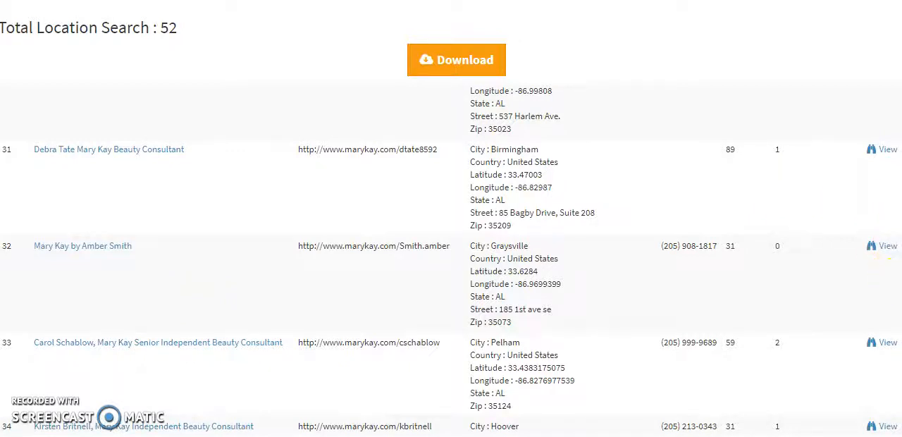
pyautogui.scroll(-3)
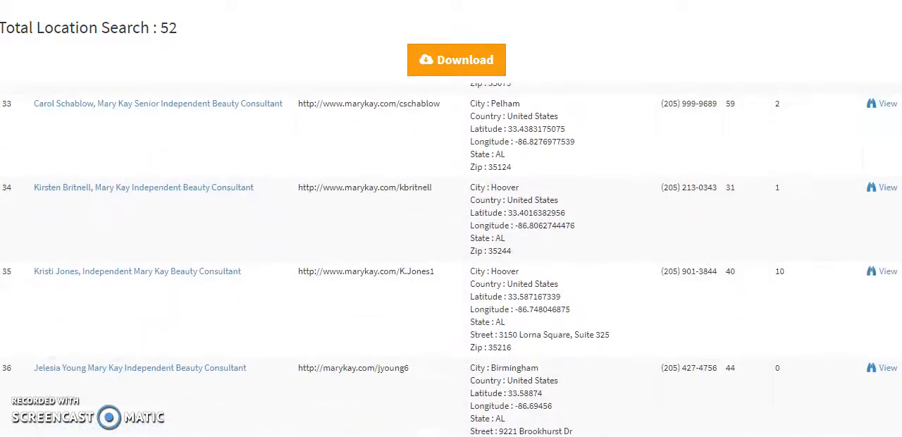
pyautogui.scroll(-3)
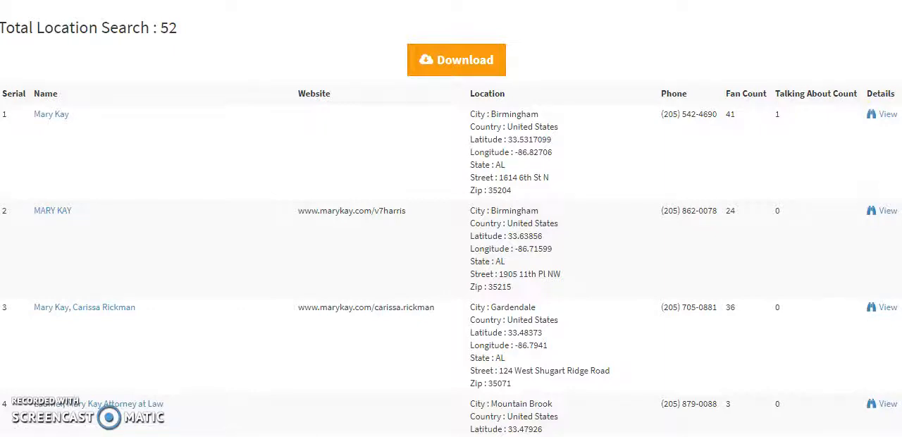
pyautogui.moveTo(887, 115)
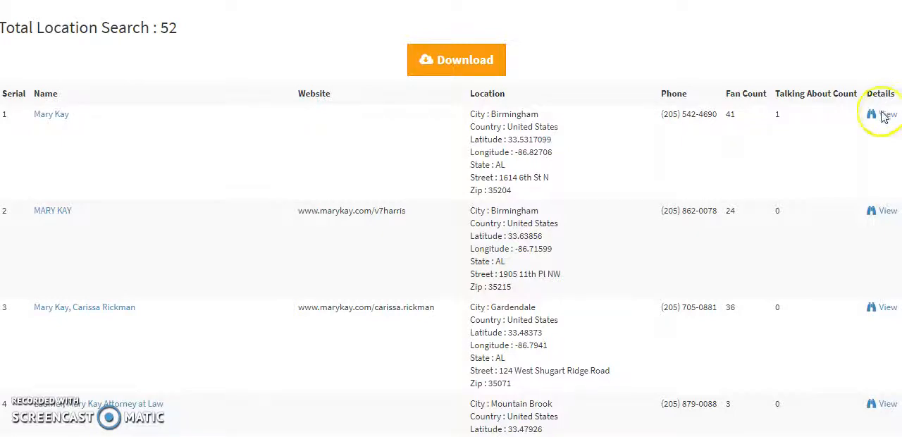
pyautogui.moveTo(820, 276)
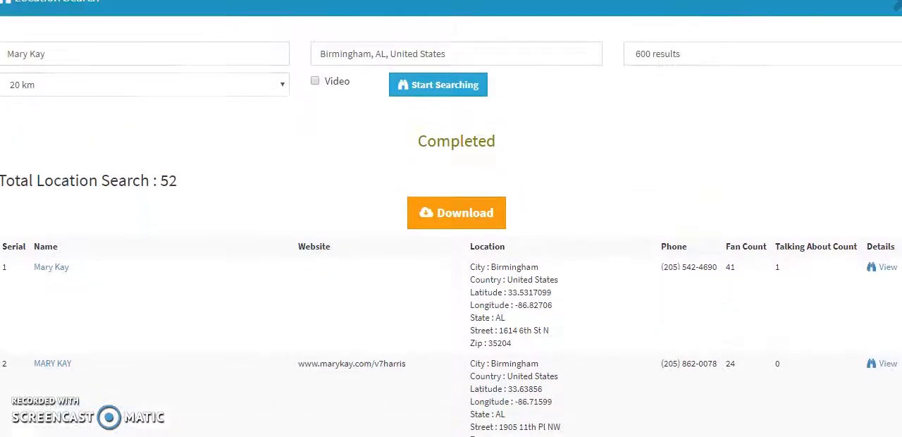
# - Close the results window to return to the saved Location Search records
pyautogui.click(463, 213)
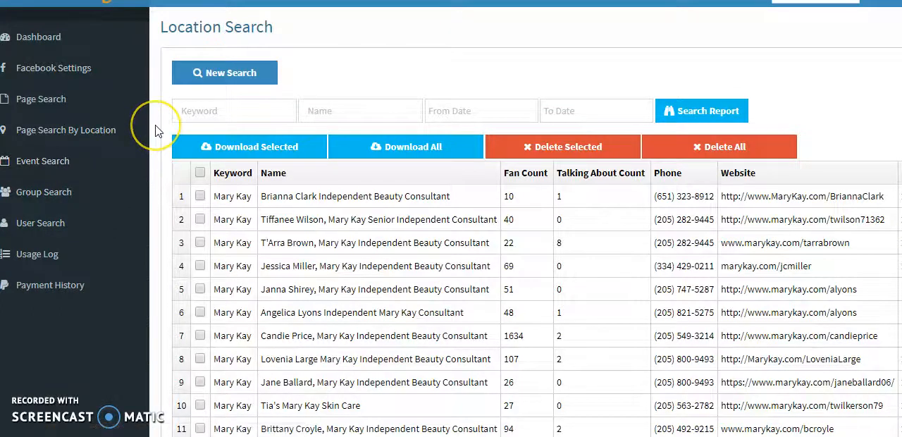
pyautogui.moveTo(157, 131)
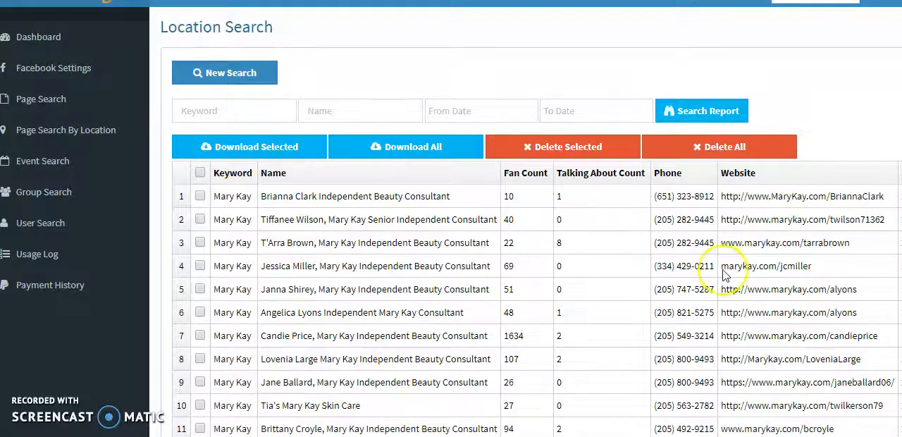
pyautogui.moveTo(473, 68)
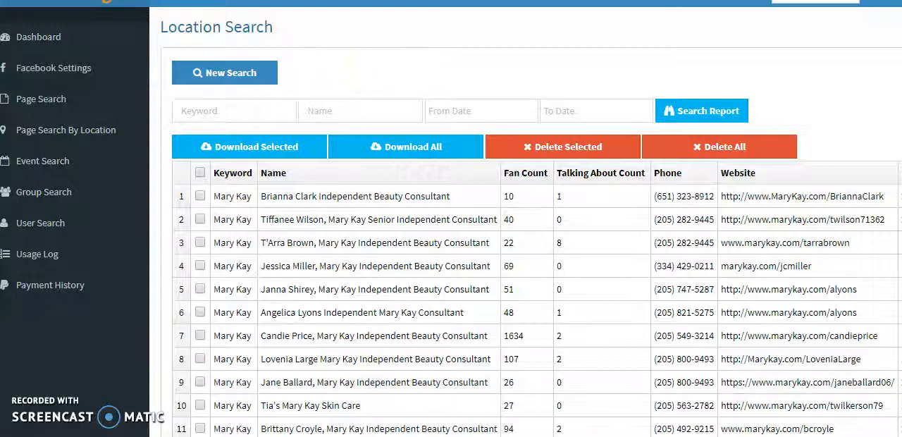
pyautogui.moveTo(358, 23)
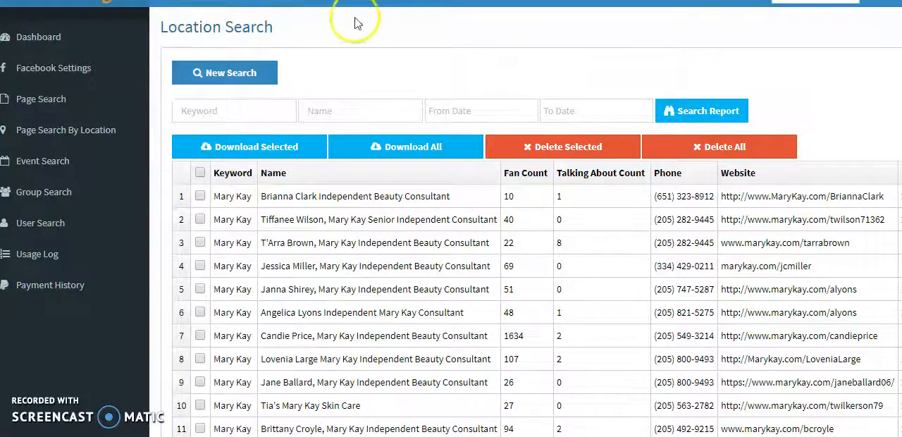
pyautogui.moveTo(373, 34)
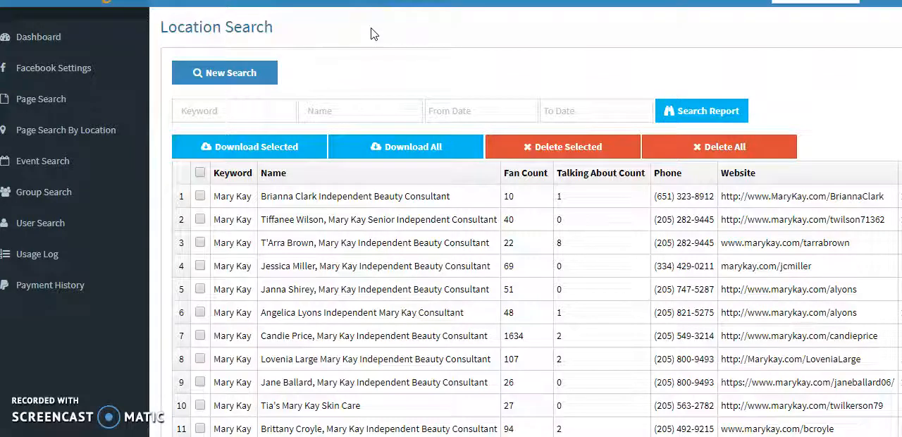
pyautogui.moveTo(511, 69)
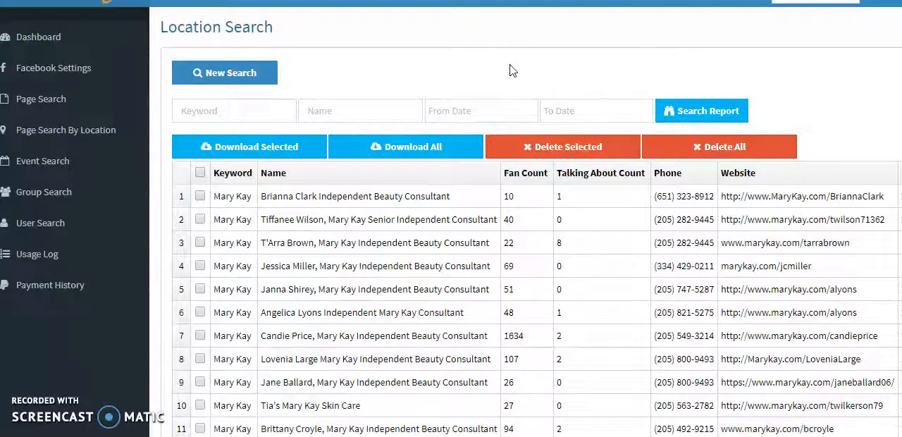
pyautogui.moveTo(445, 65)
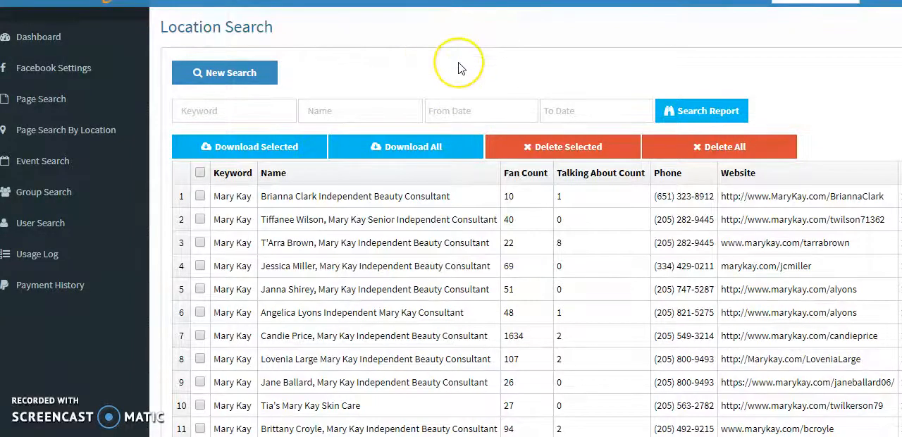
pyautogui.moveTo(459, 68)
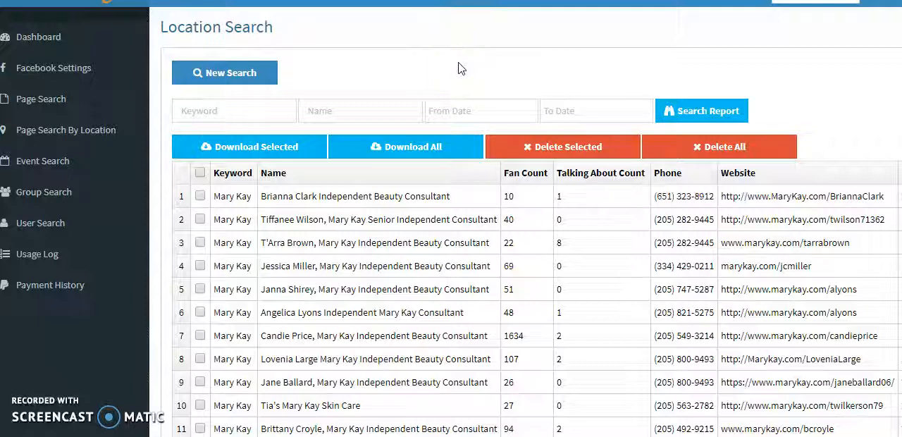